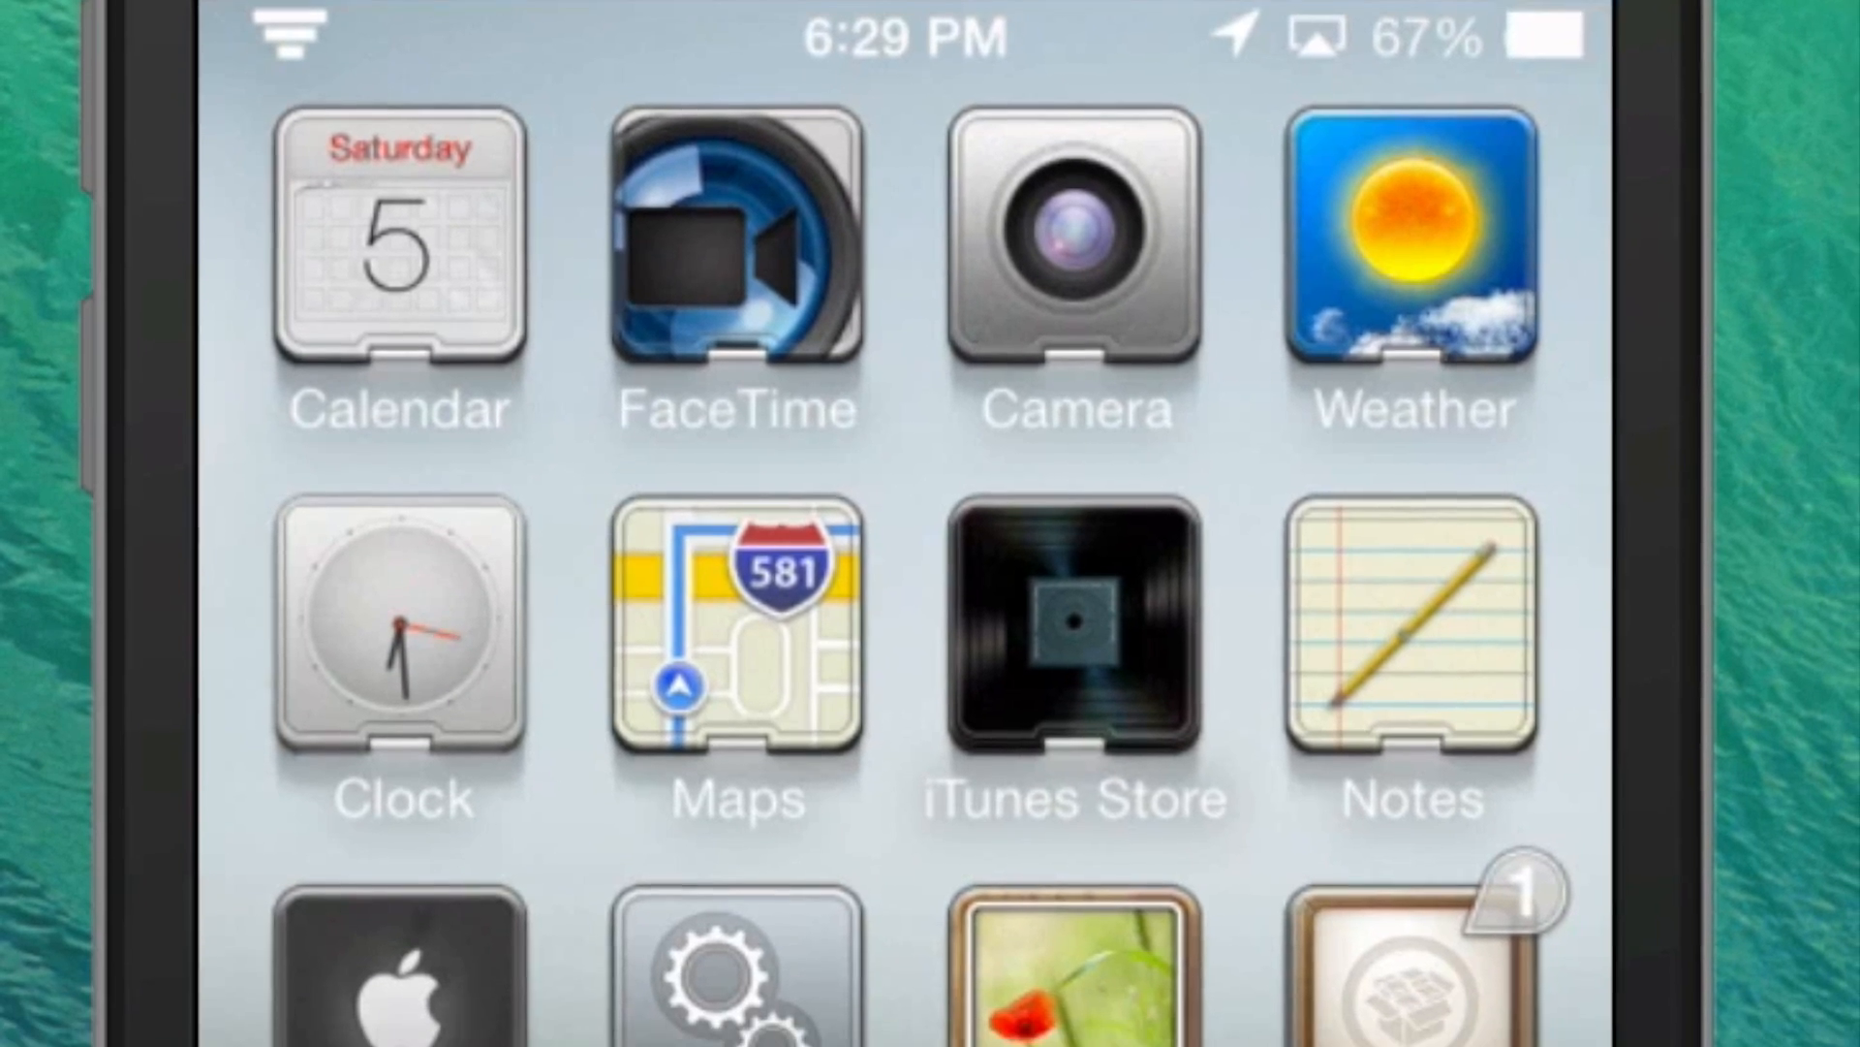
Step: Scroll the home screen to find and open WinterBoard
{"action": "scroll", "scroll_direction": "down", "scroll_amount": 3}
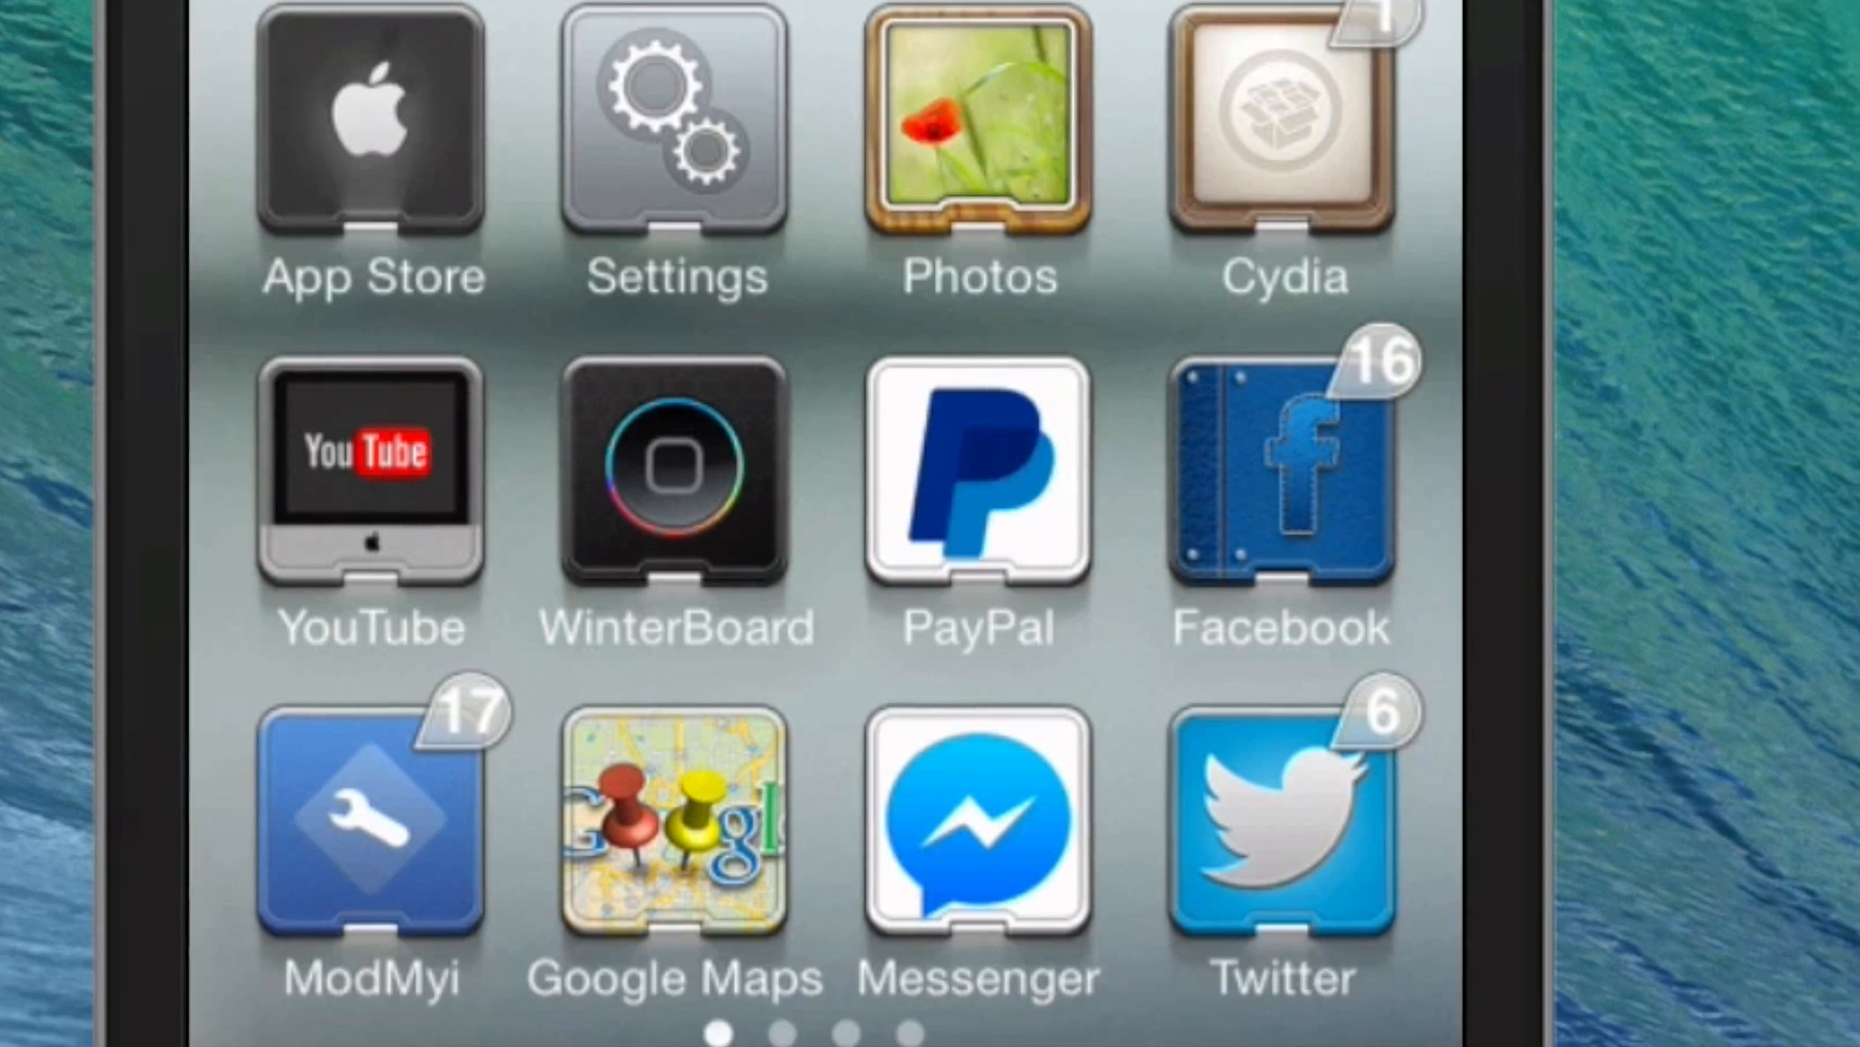
{"action": "scroll", "scroll_direction": "down", "scroll_amount": 3}
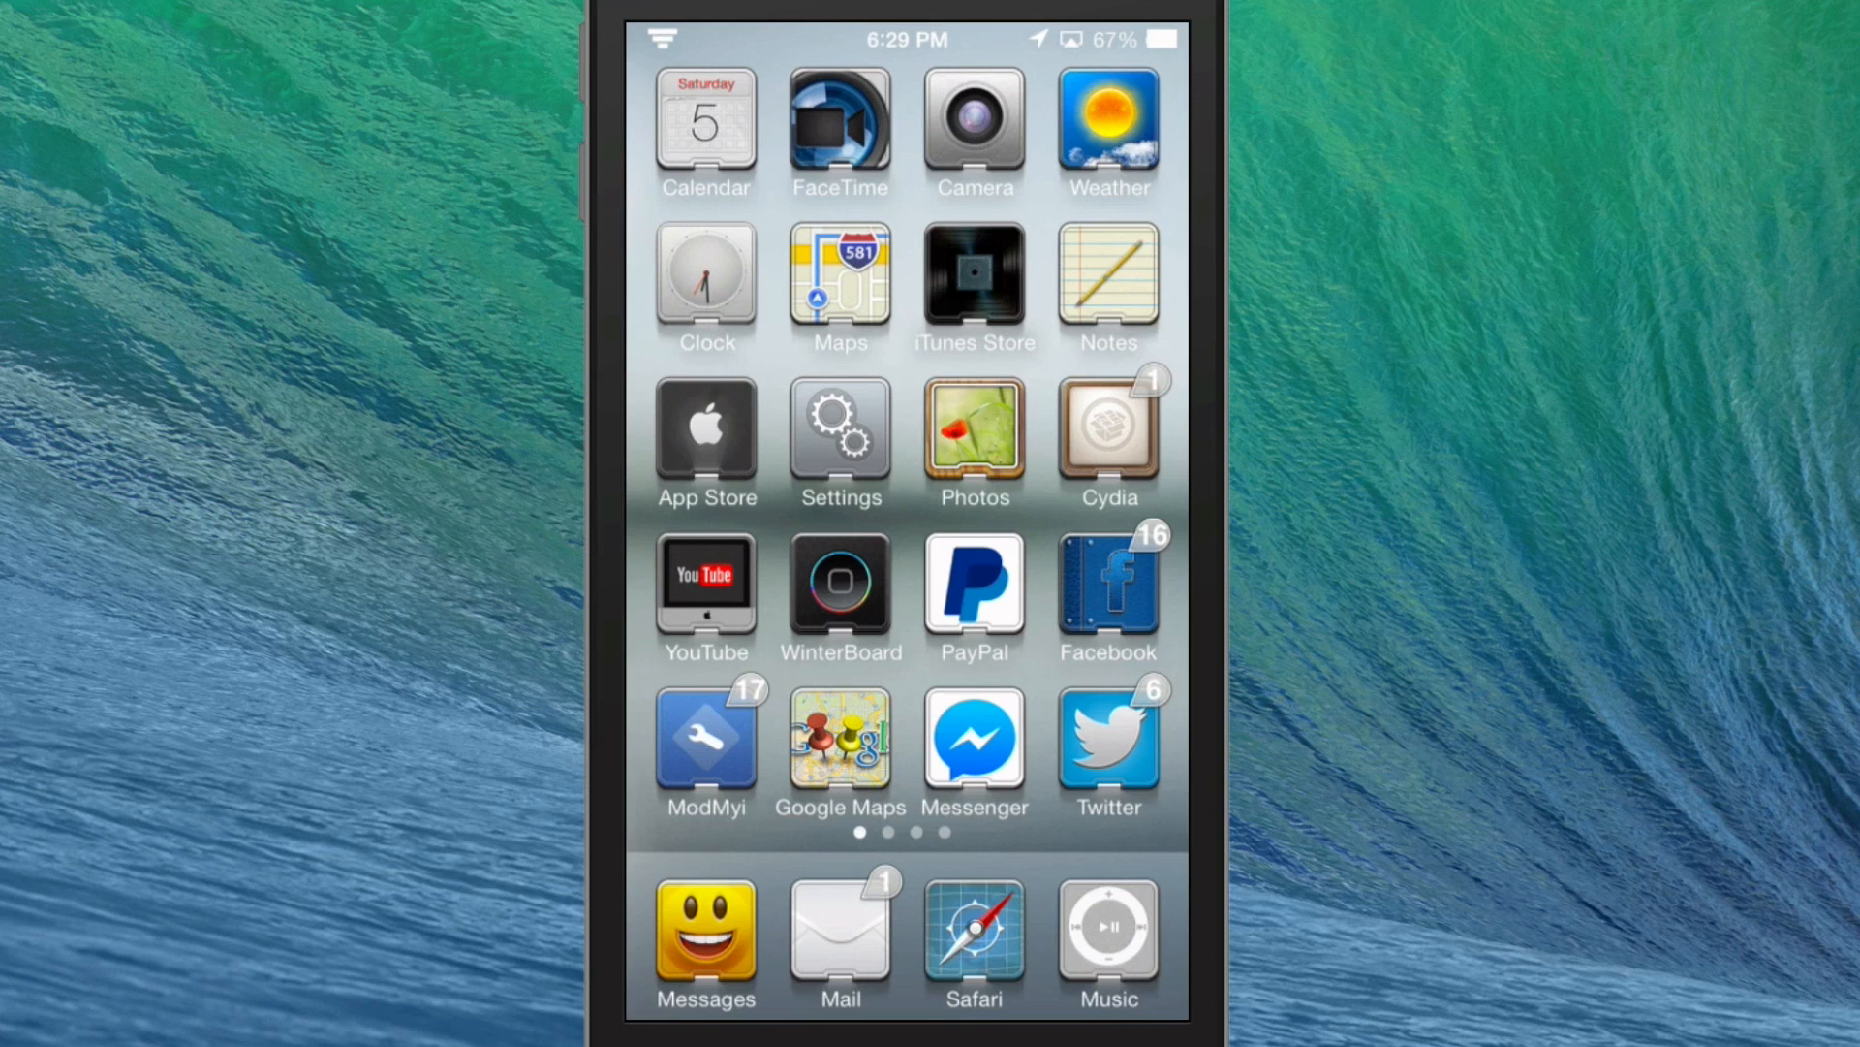
{"action": "left_click", "coordinate": [840, 581]}
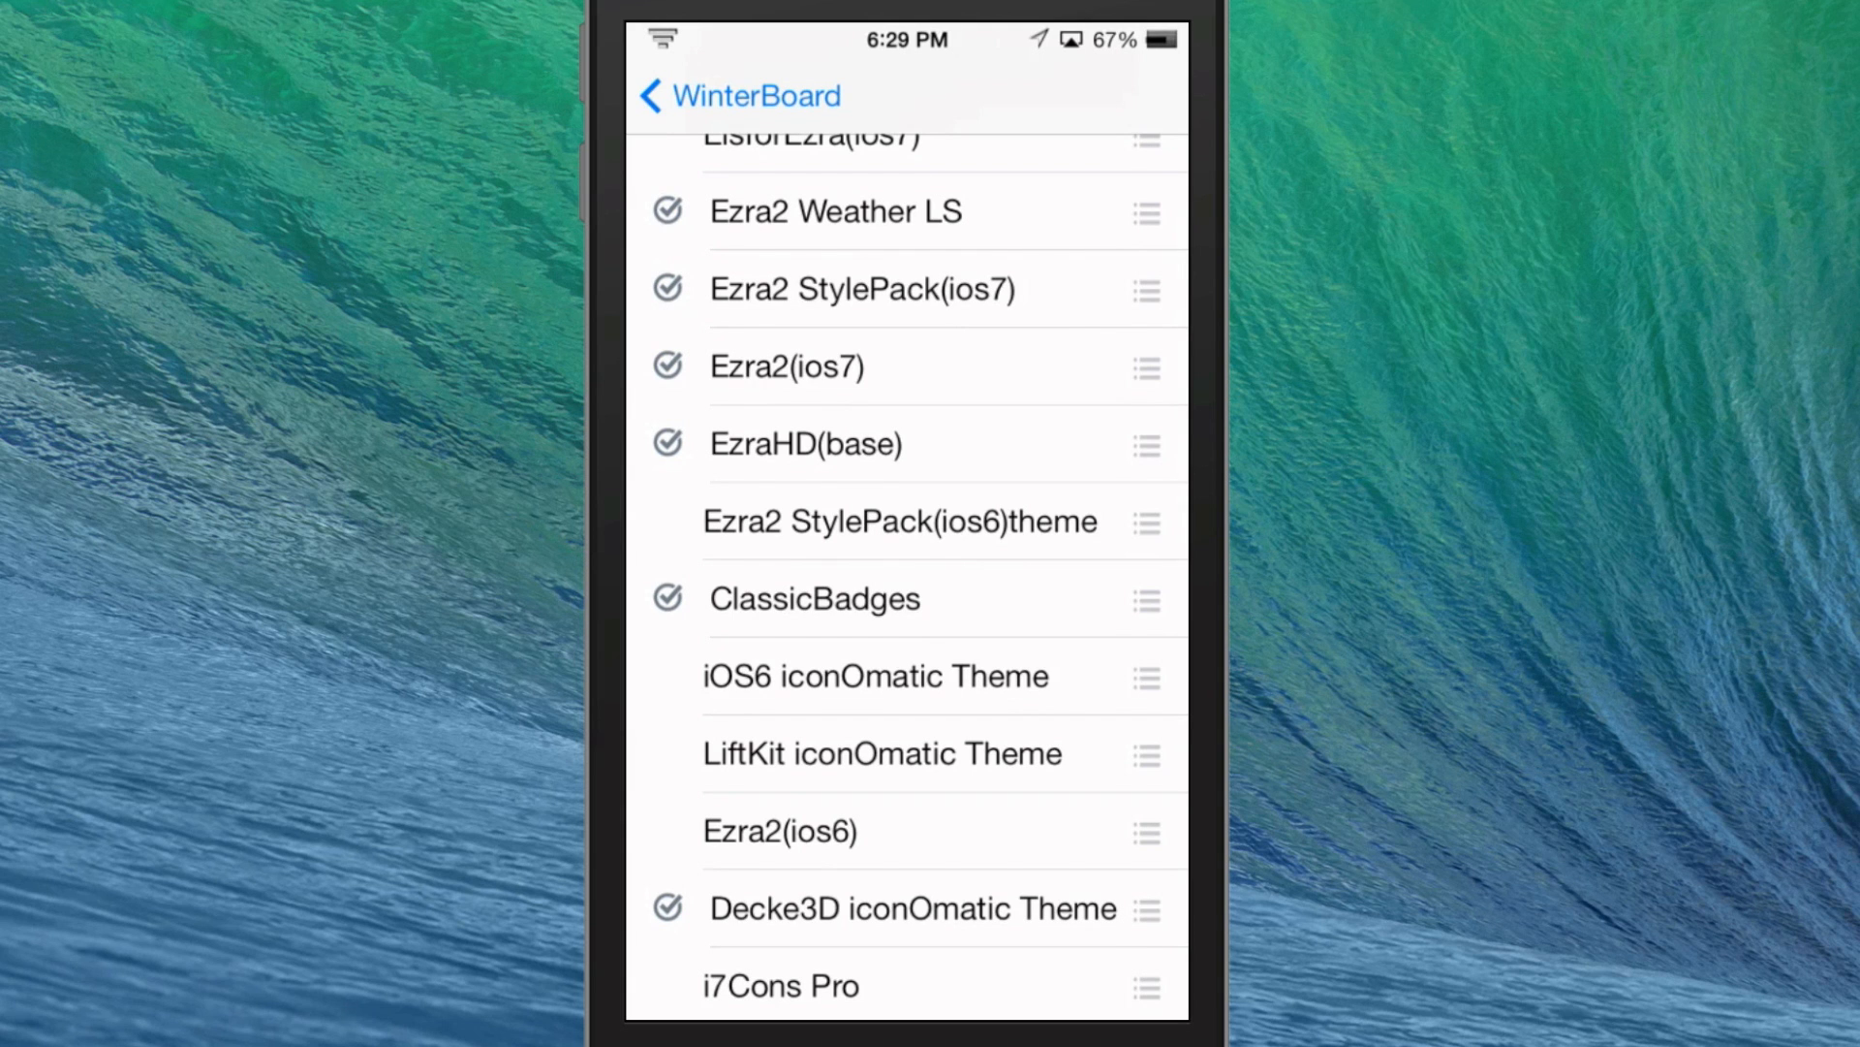
{"action": "scroll", "scroll_direction": "down", "scroll_amount": 3}
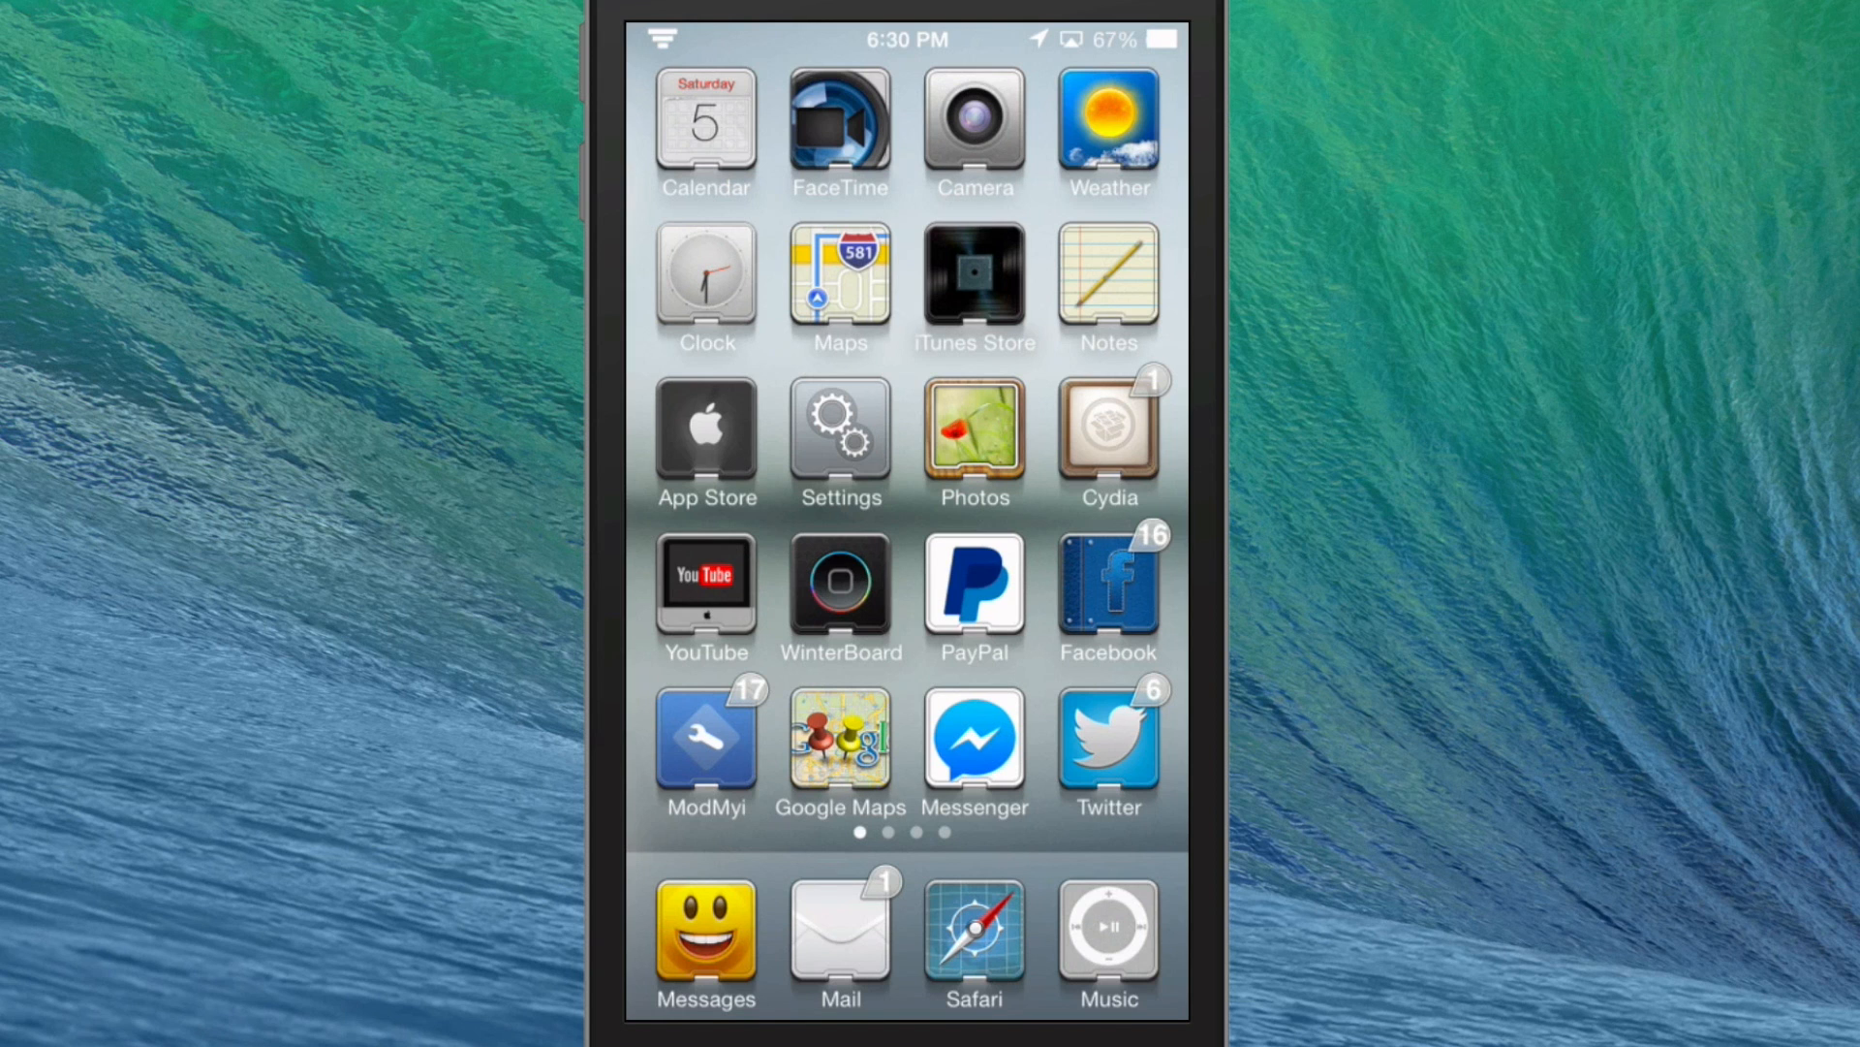
{"action": "left_click", "coordinate": [840, 581]}
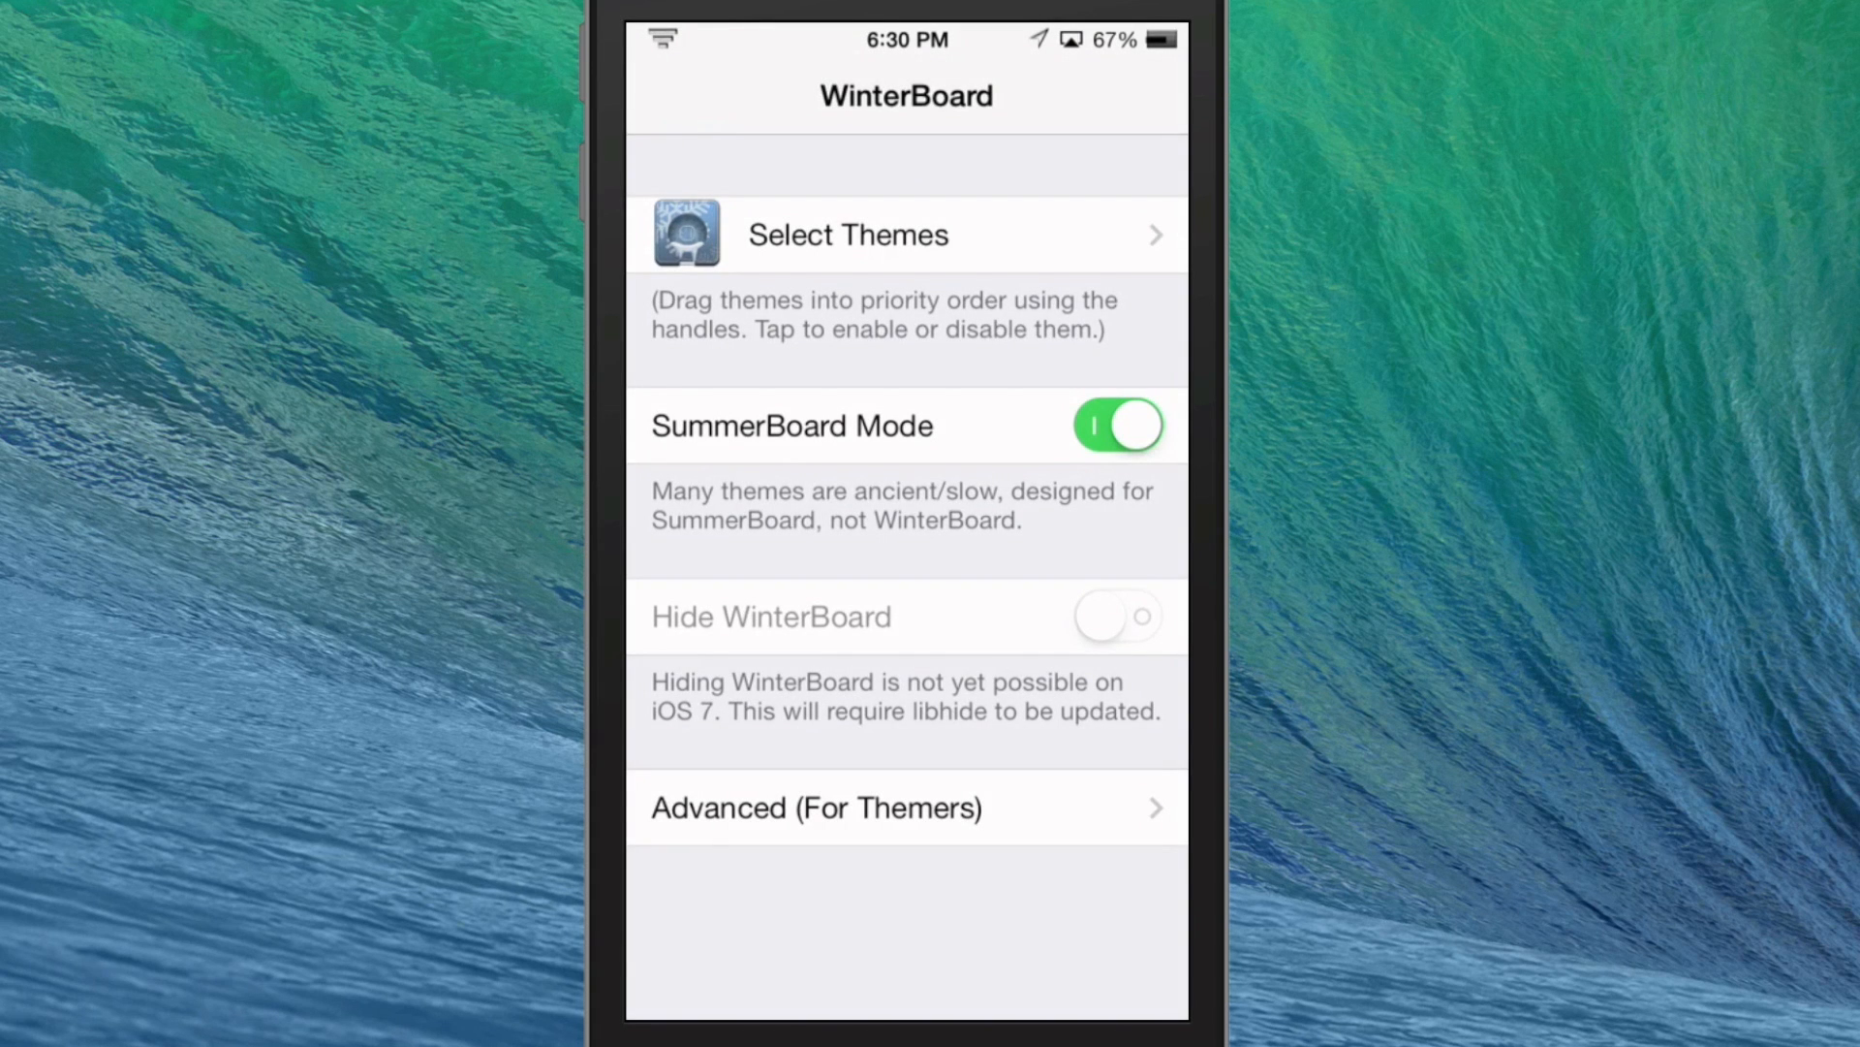
Step: Enable the Ezra2, EzraHD(base) and ClassicBadges themes, then respring
{"action": "left_click", "coordinate": [847, 234]}
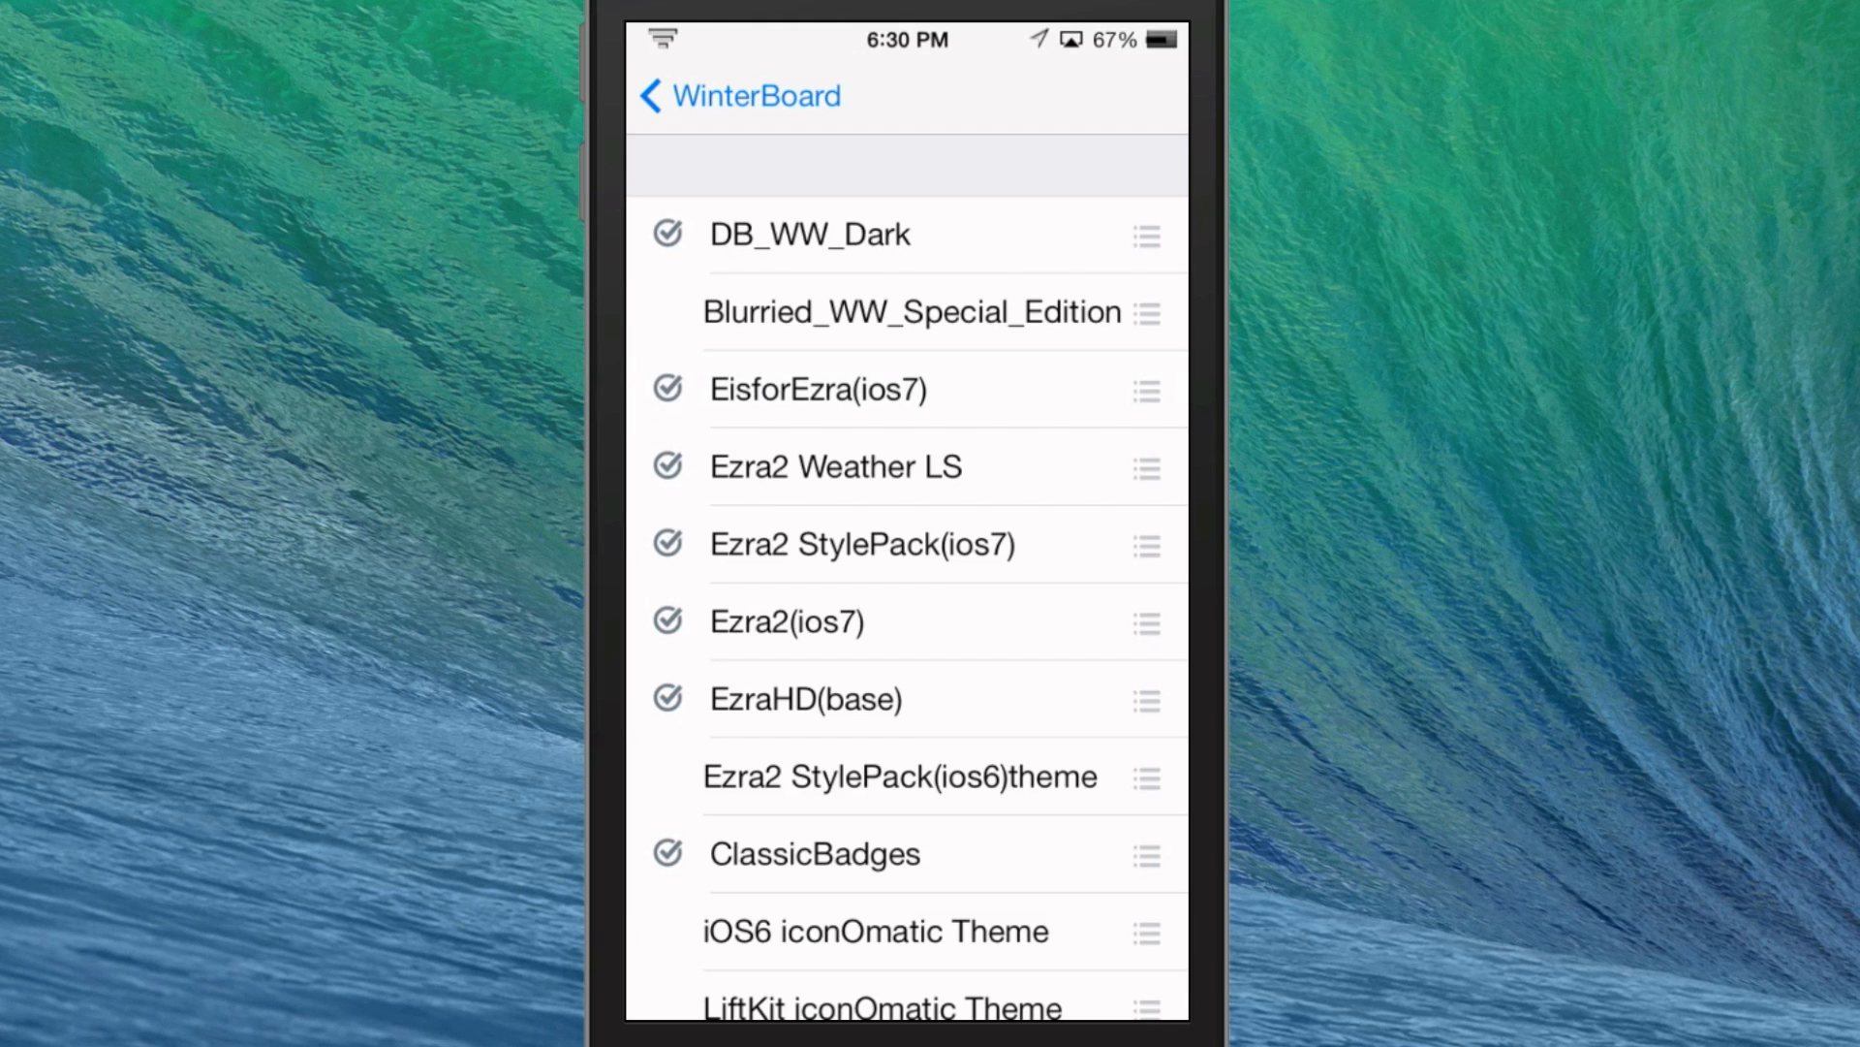
{"action": "left_click", "coordinate": [739, 96]}
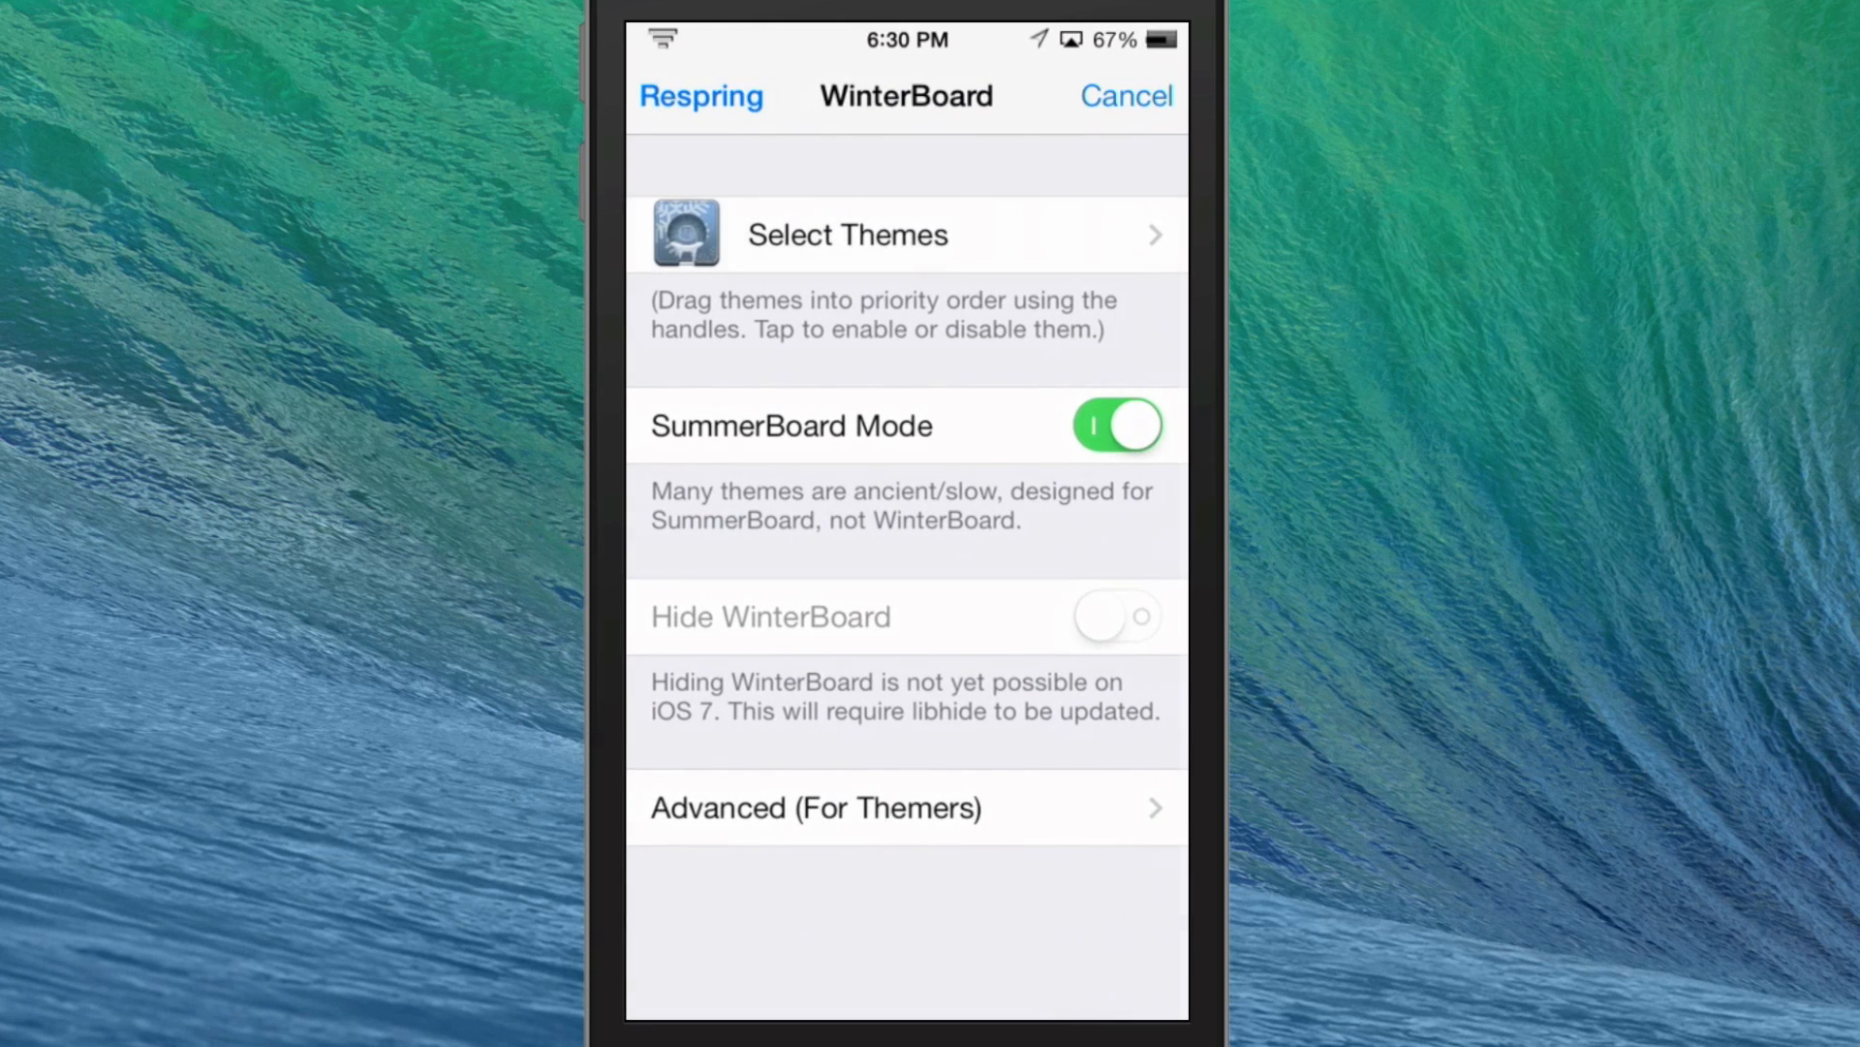
{"action": "left_click", "coordinate": [698, 96]}
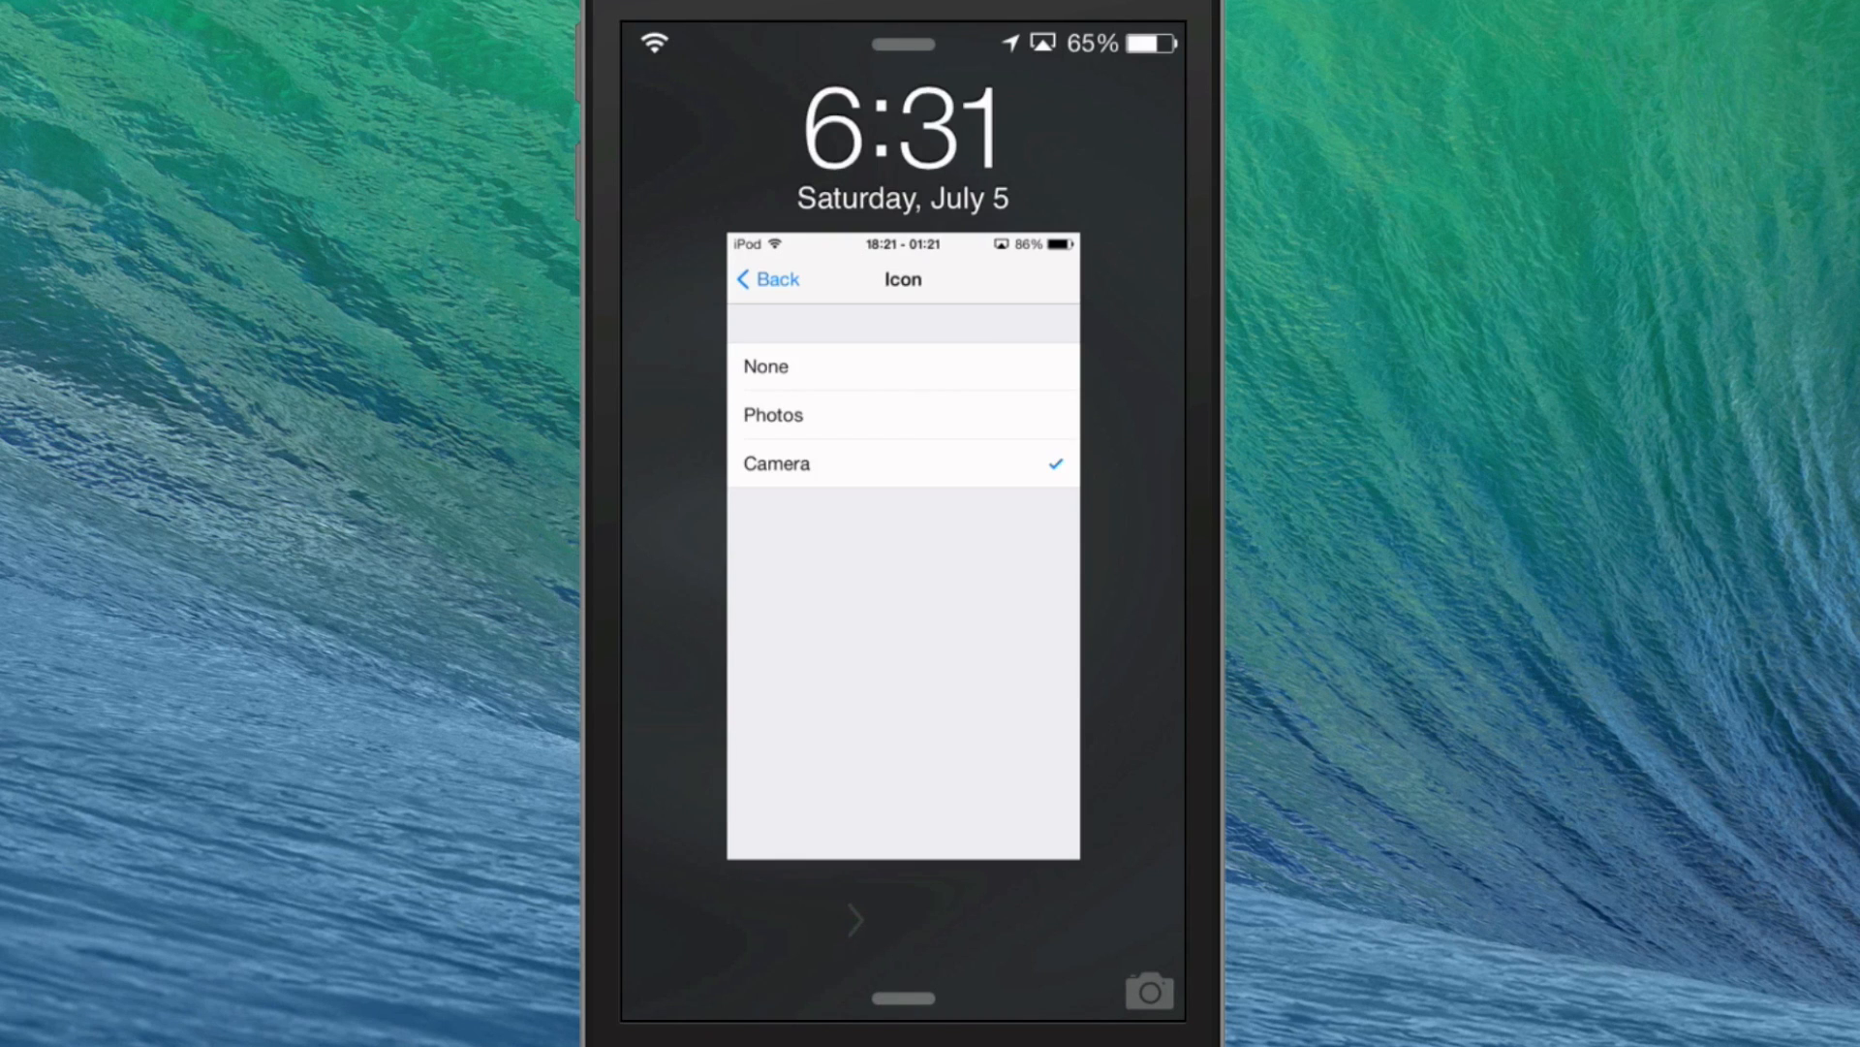
Step: Unlock the phone from the themed lock screen with the photo widget
{"action": "left_click", "coordinate": [766, 280]}
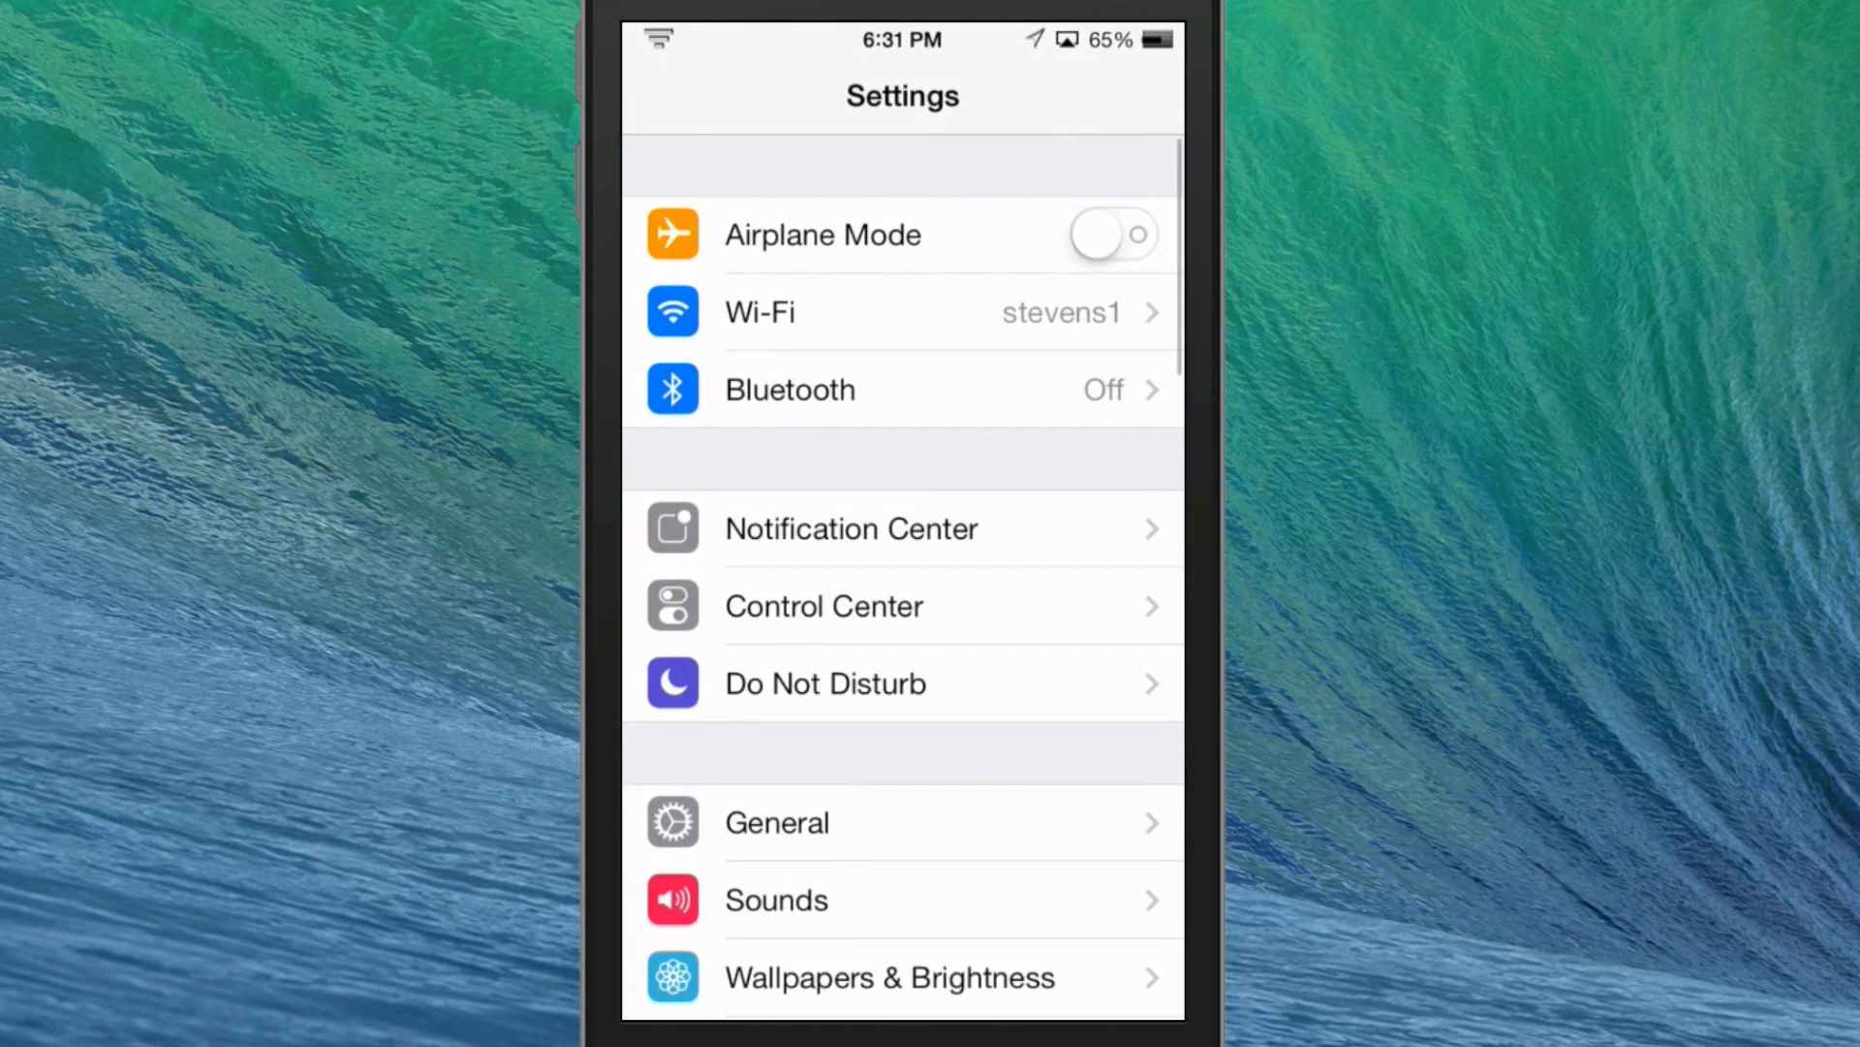
Step: Preview the plain grey, large 'e' and grey 3D cube Ezra wallpapers
{"action": "left_click", "coordinate": [887, 977]}
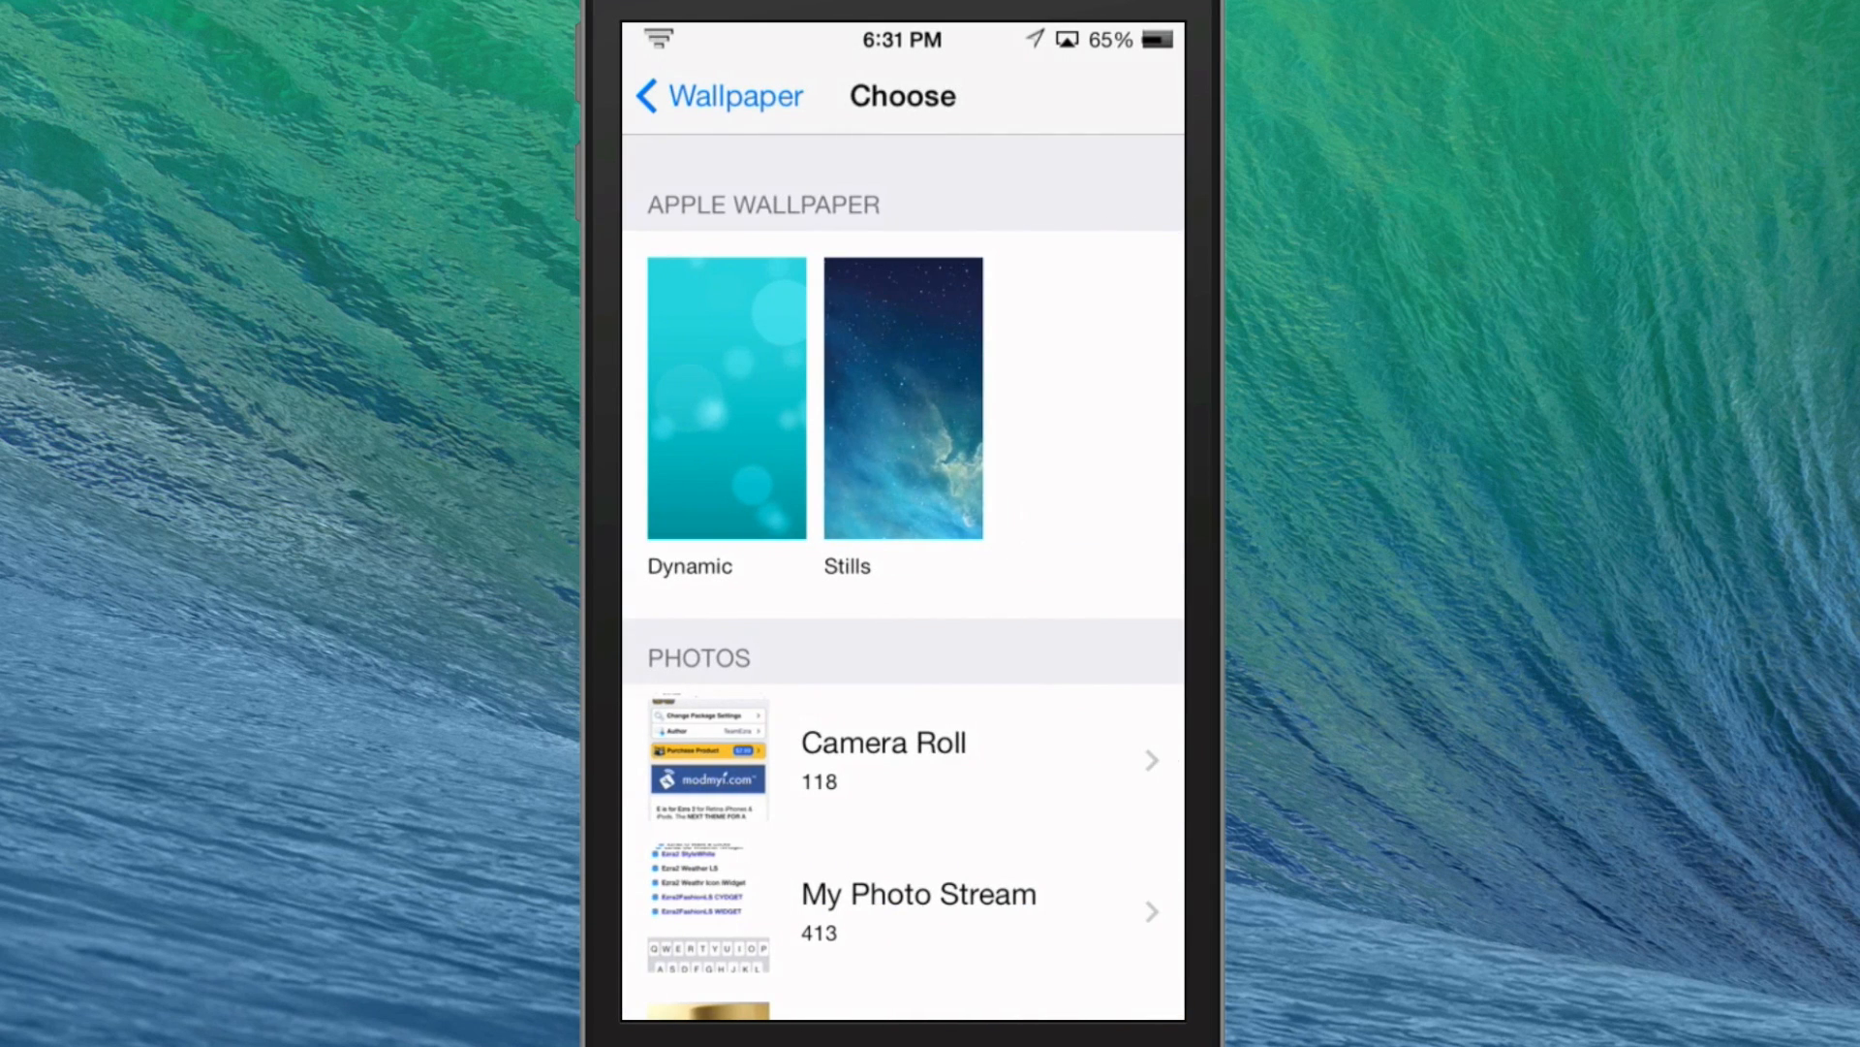
{"action": "left_click", "coordinate": [903, 397]}
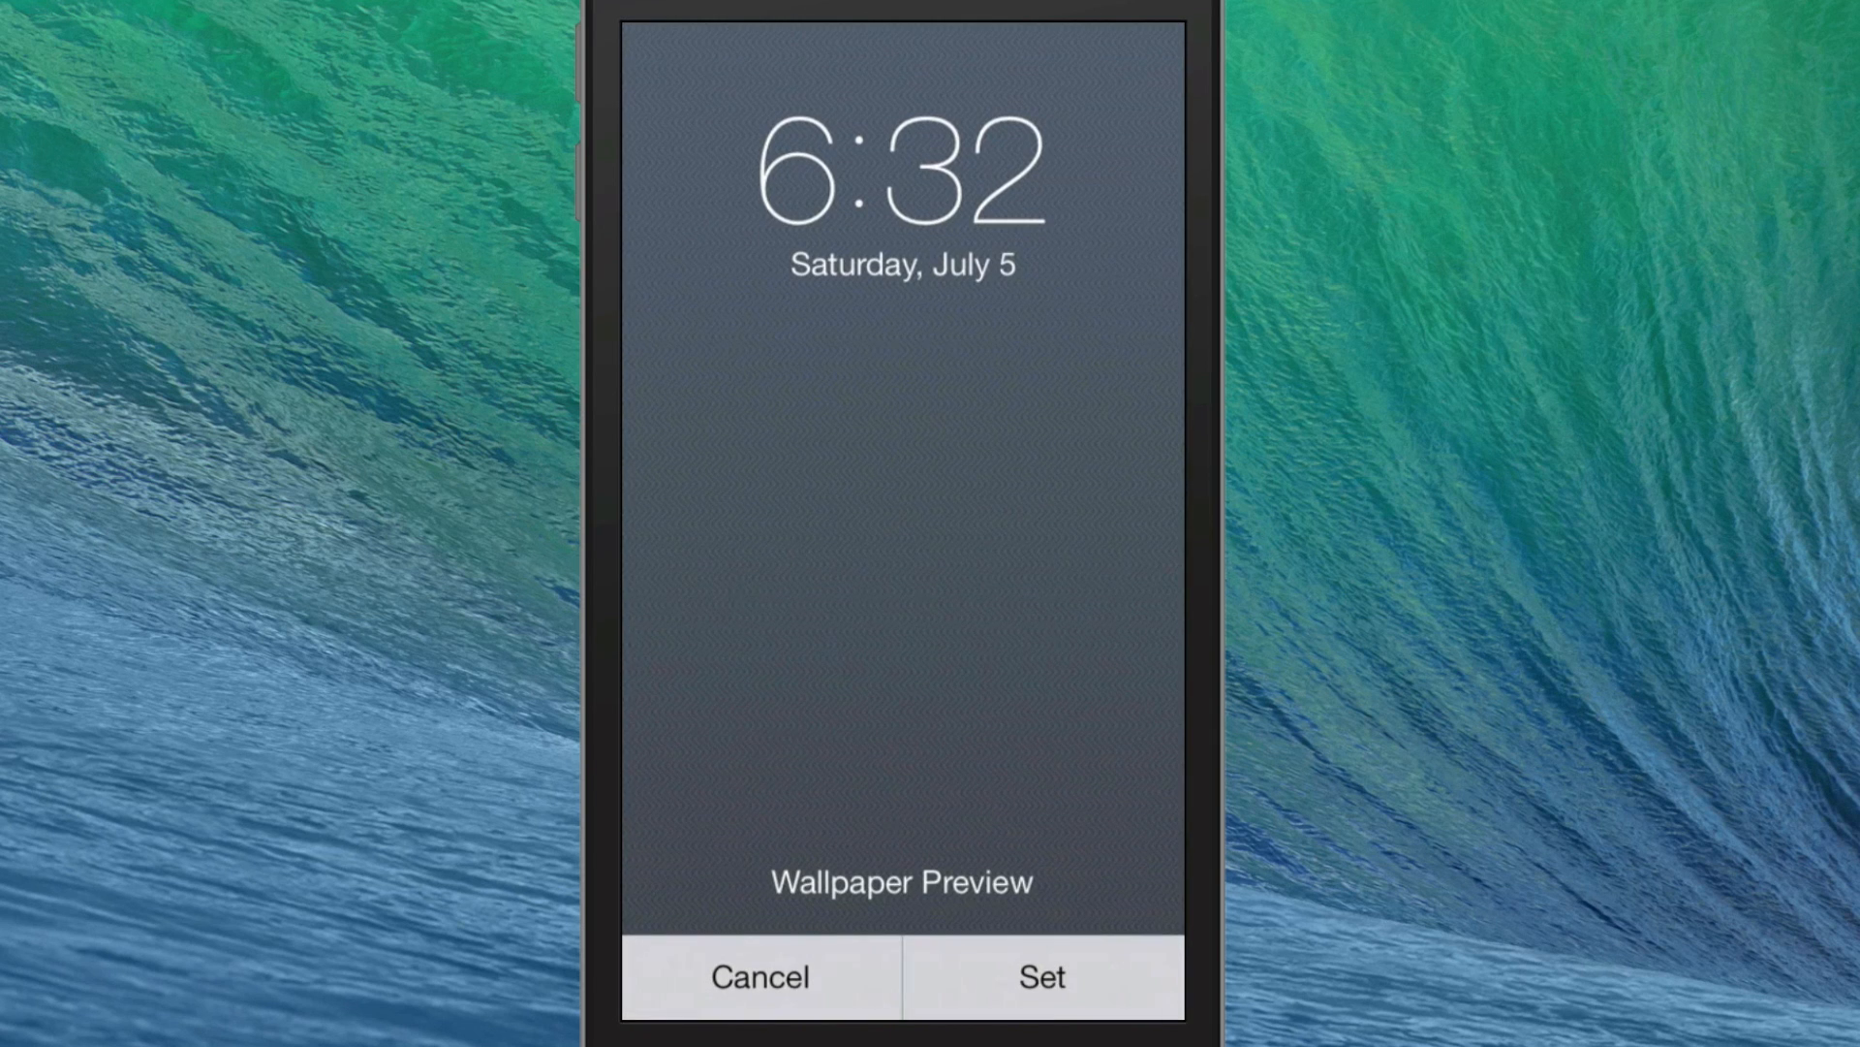
{"action": "left_click", "coordinate": [760, 977]}
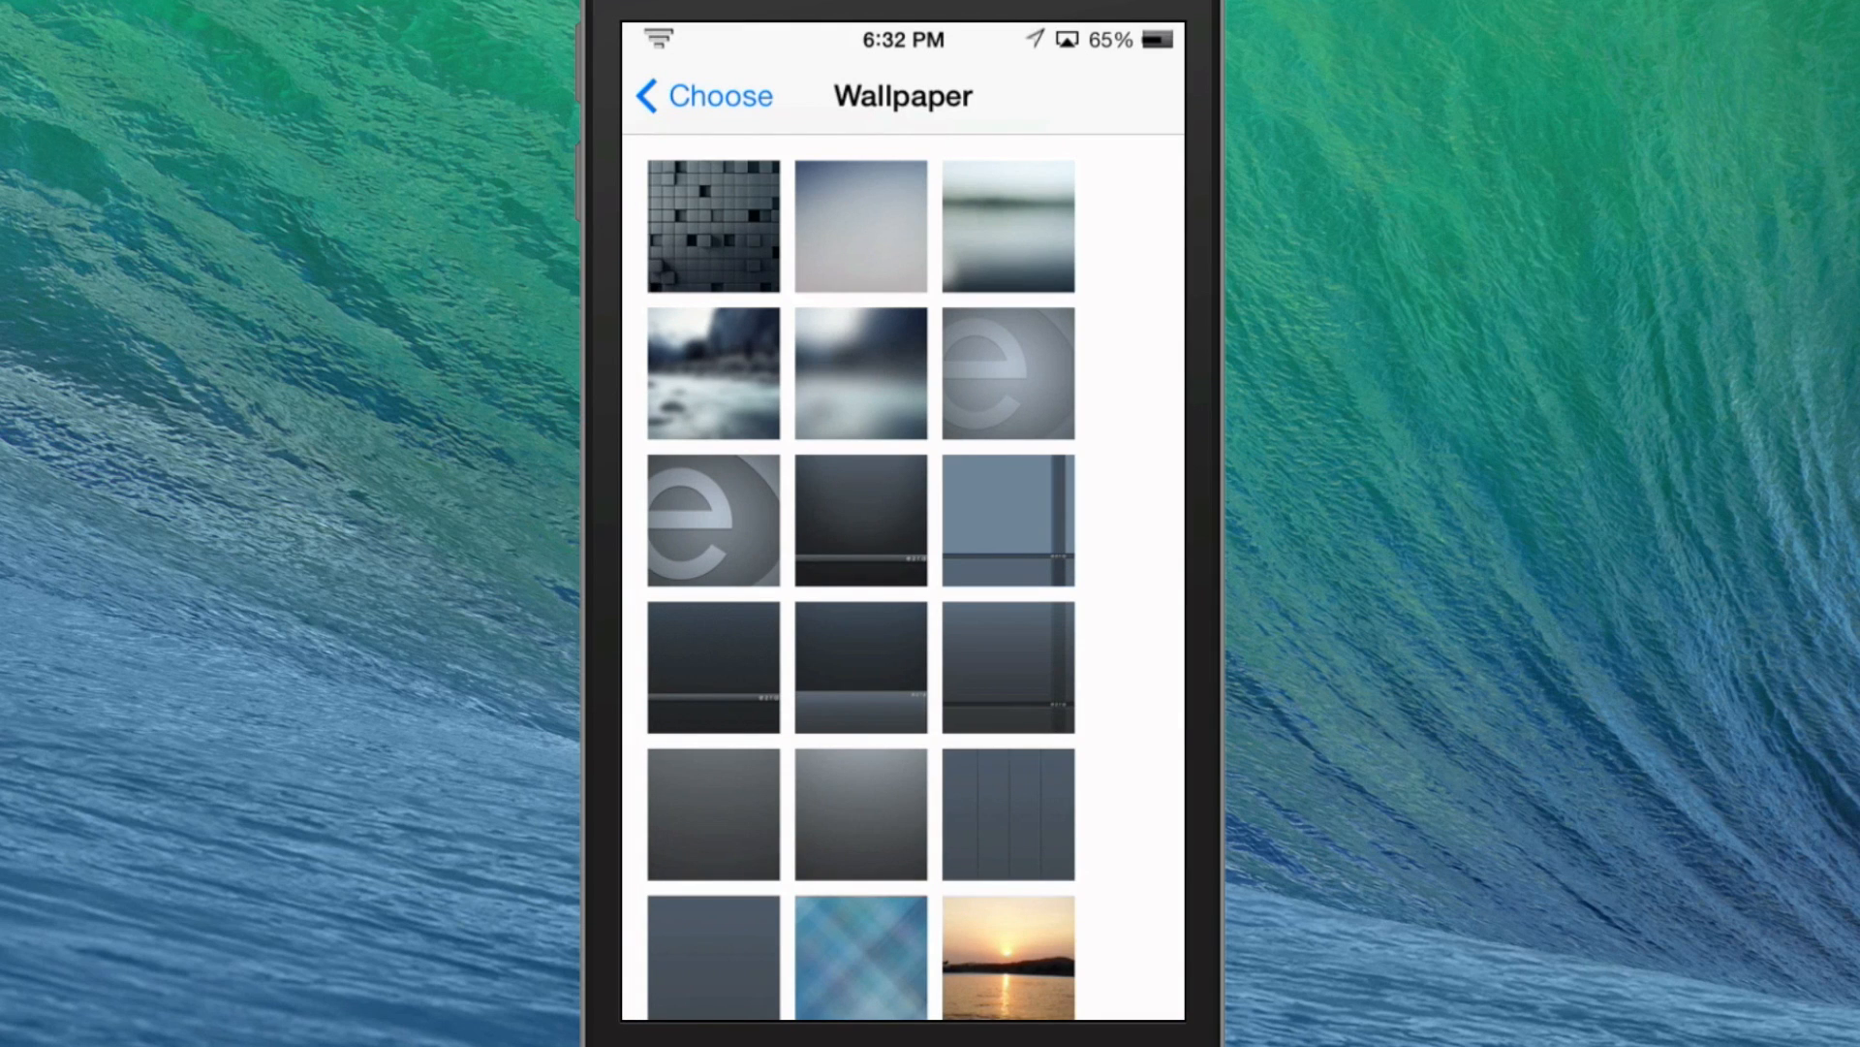
{"action": "left_click", "coordinate": [1006, 371]}
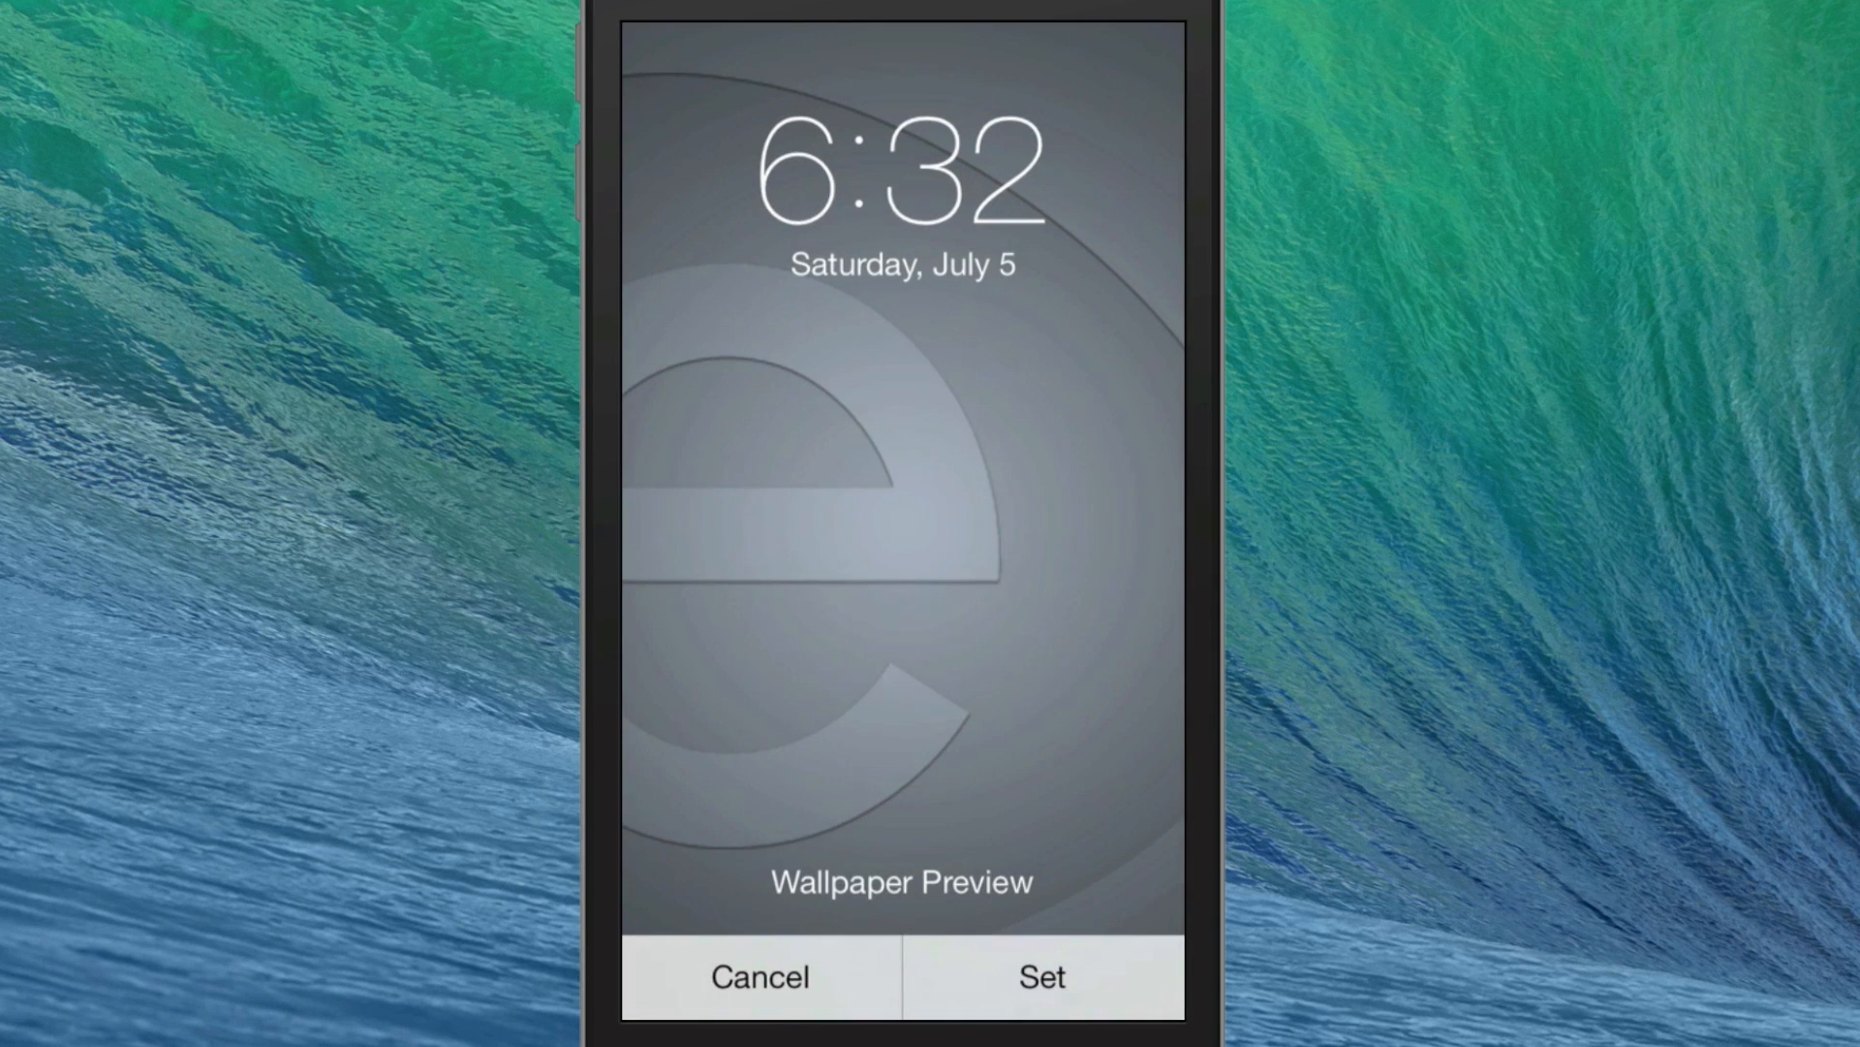
{"action": "left_click", "coordinate": [760, 977]}
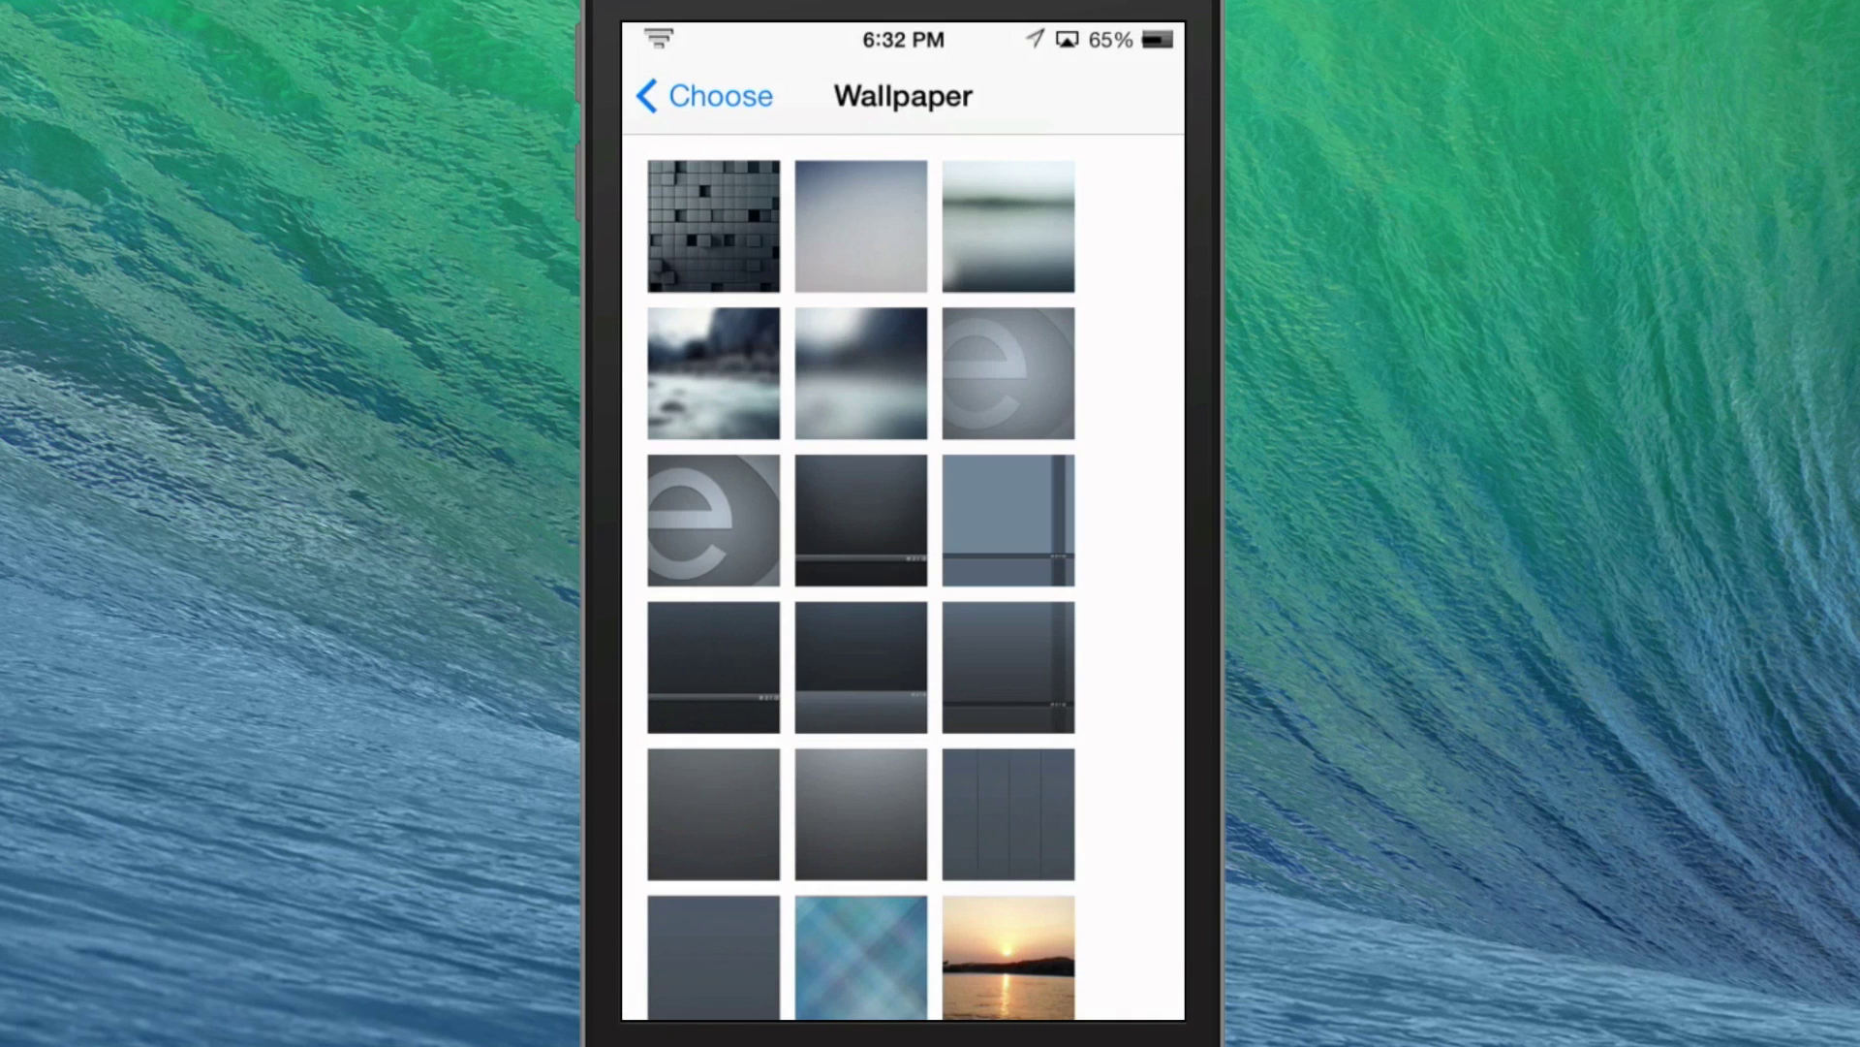
{"action": "left_click", "coordinate": [712, 223]}
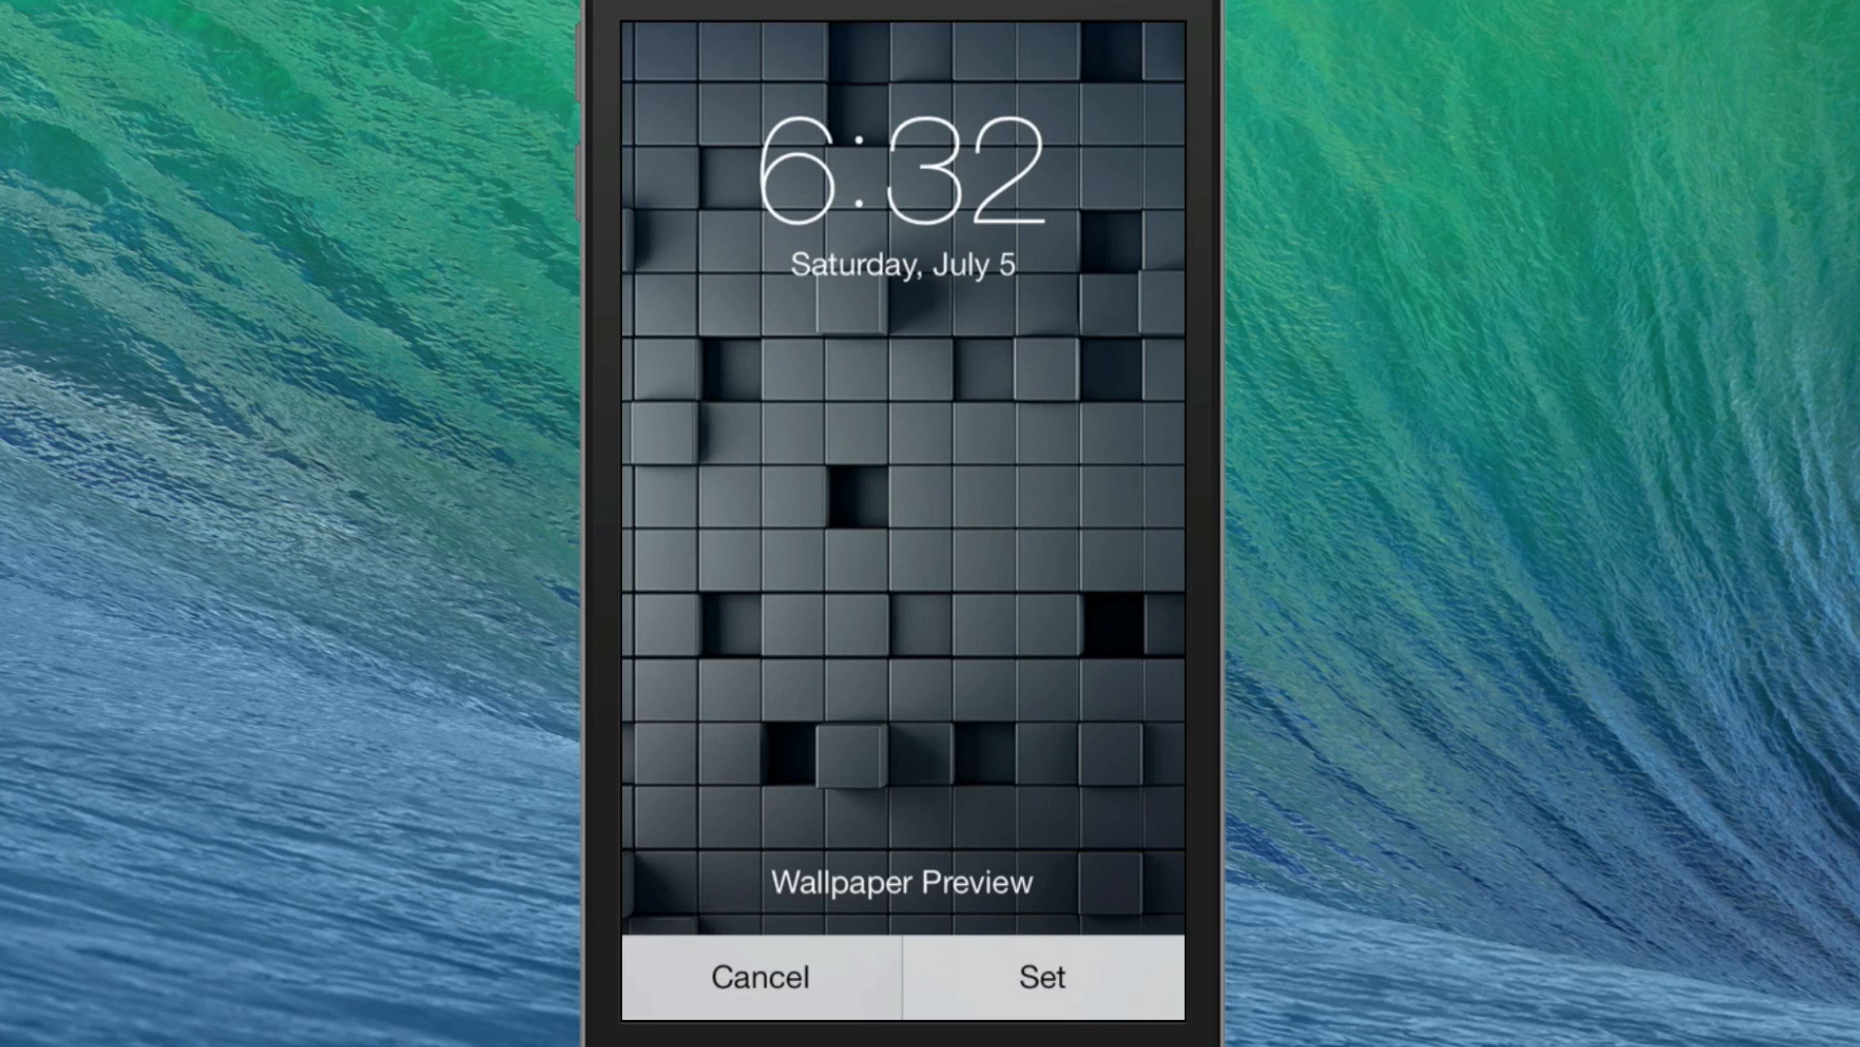
{"action": "left_click", "coordinate": [760, 977]}
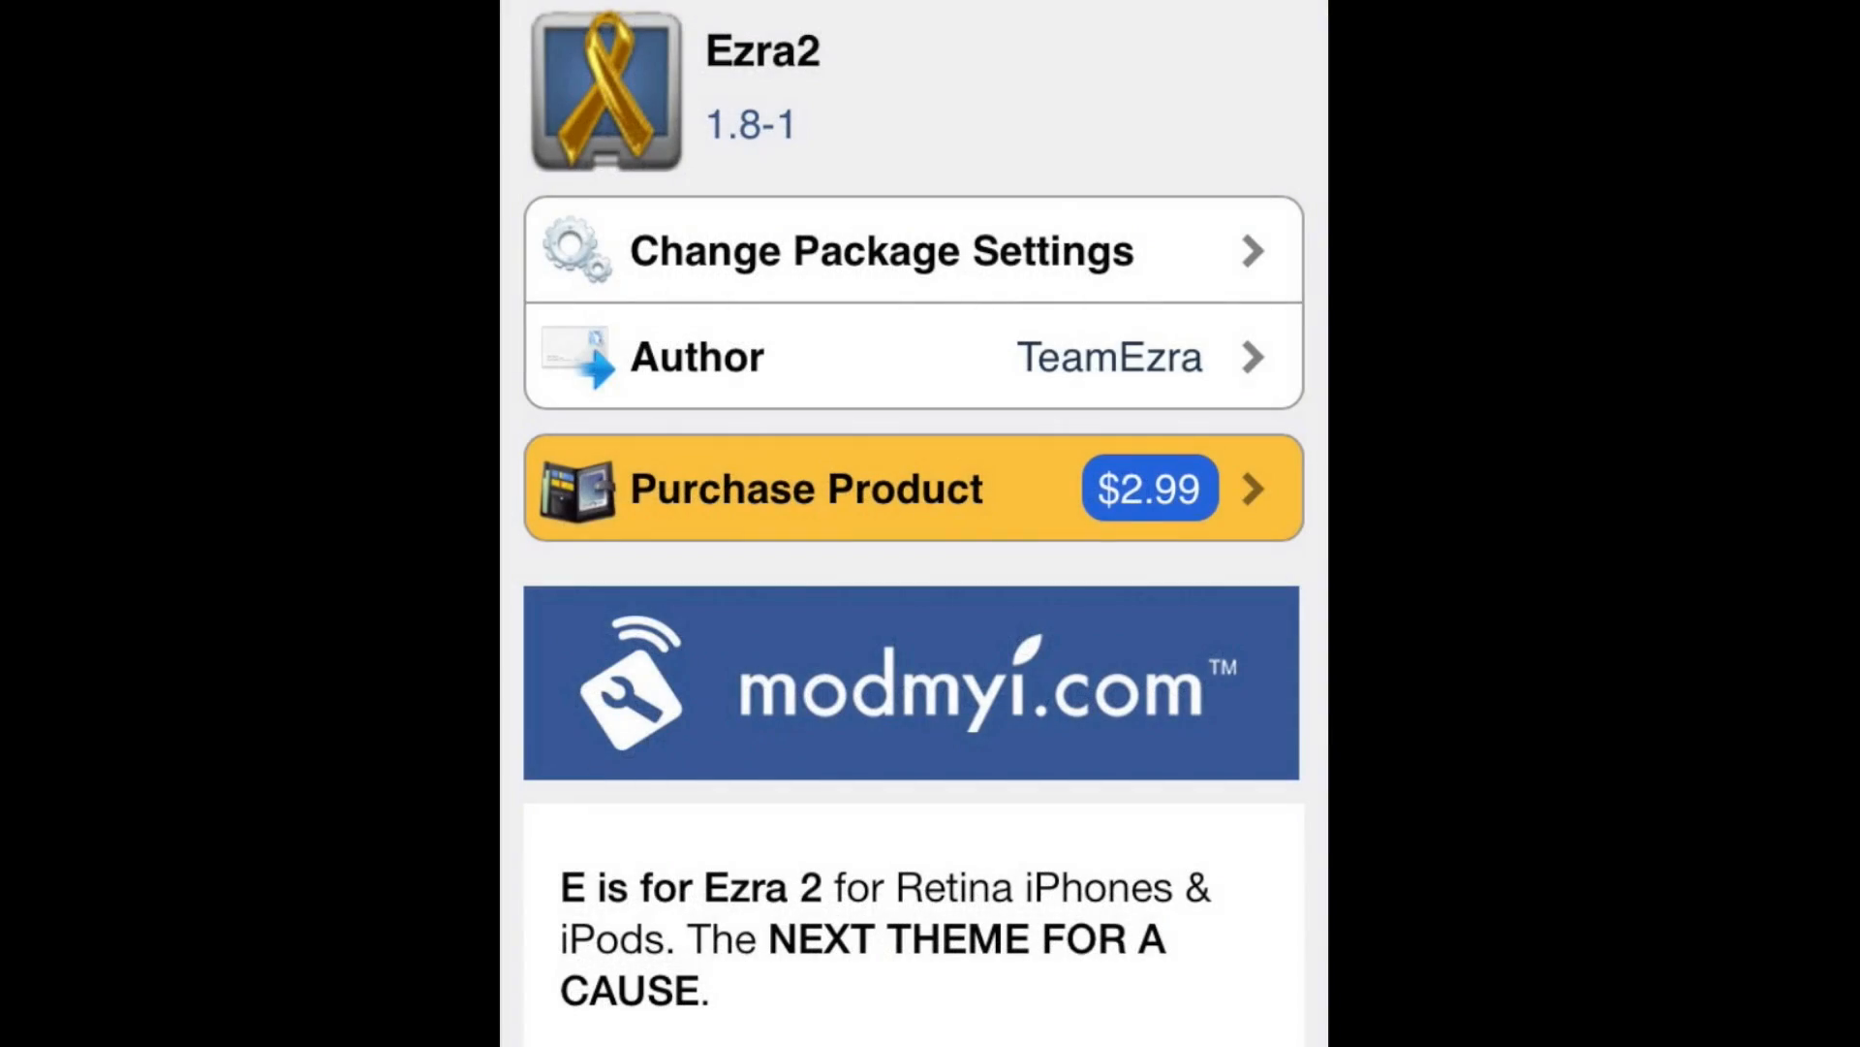
{"action": "scroll", "scroll_direction": "down", "scroll_amount": 3}
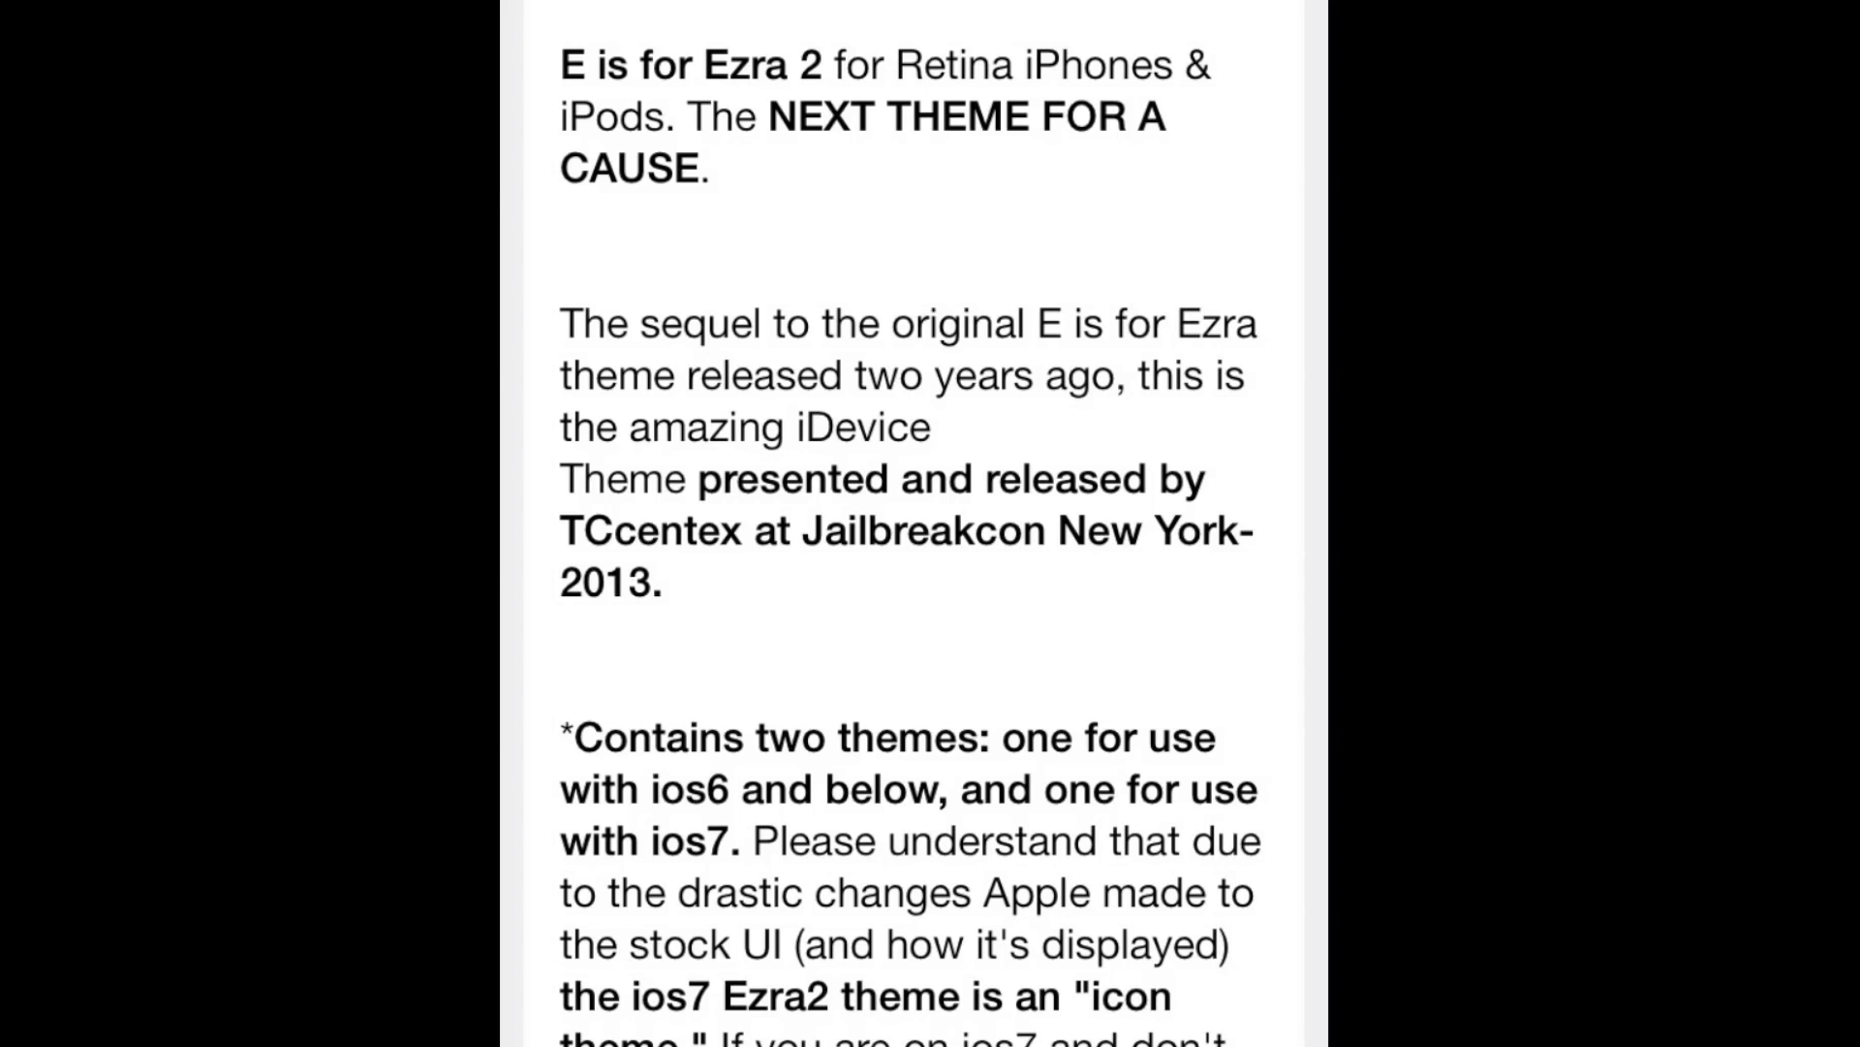
{"action": "scroll", "scroll_direction": "down", "scroll_amount": 3}
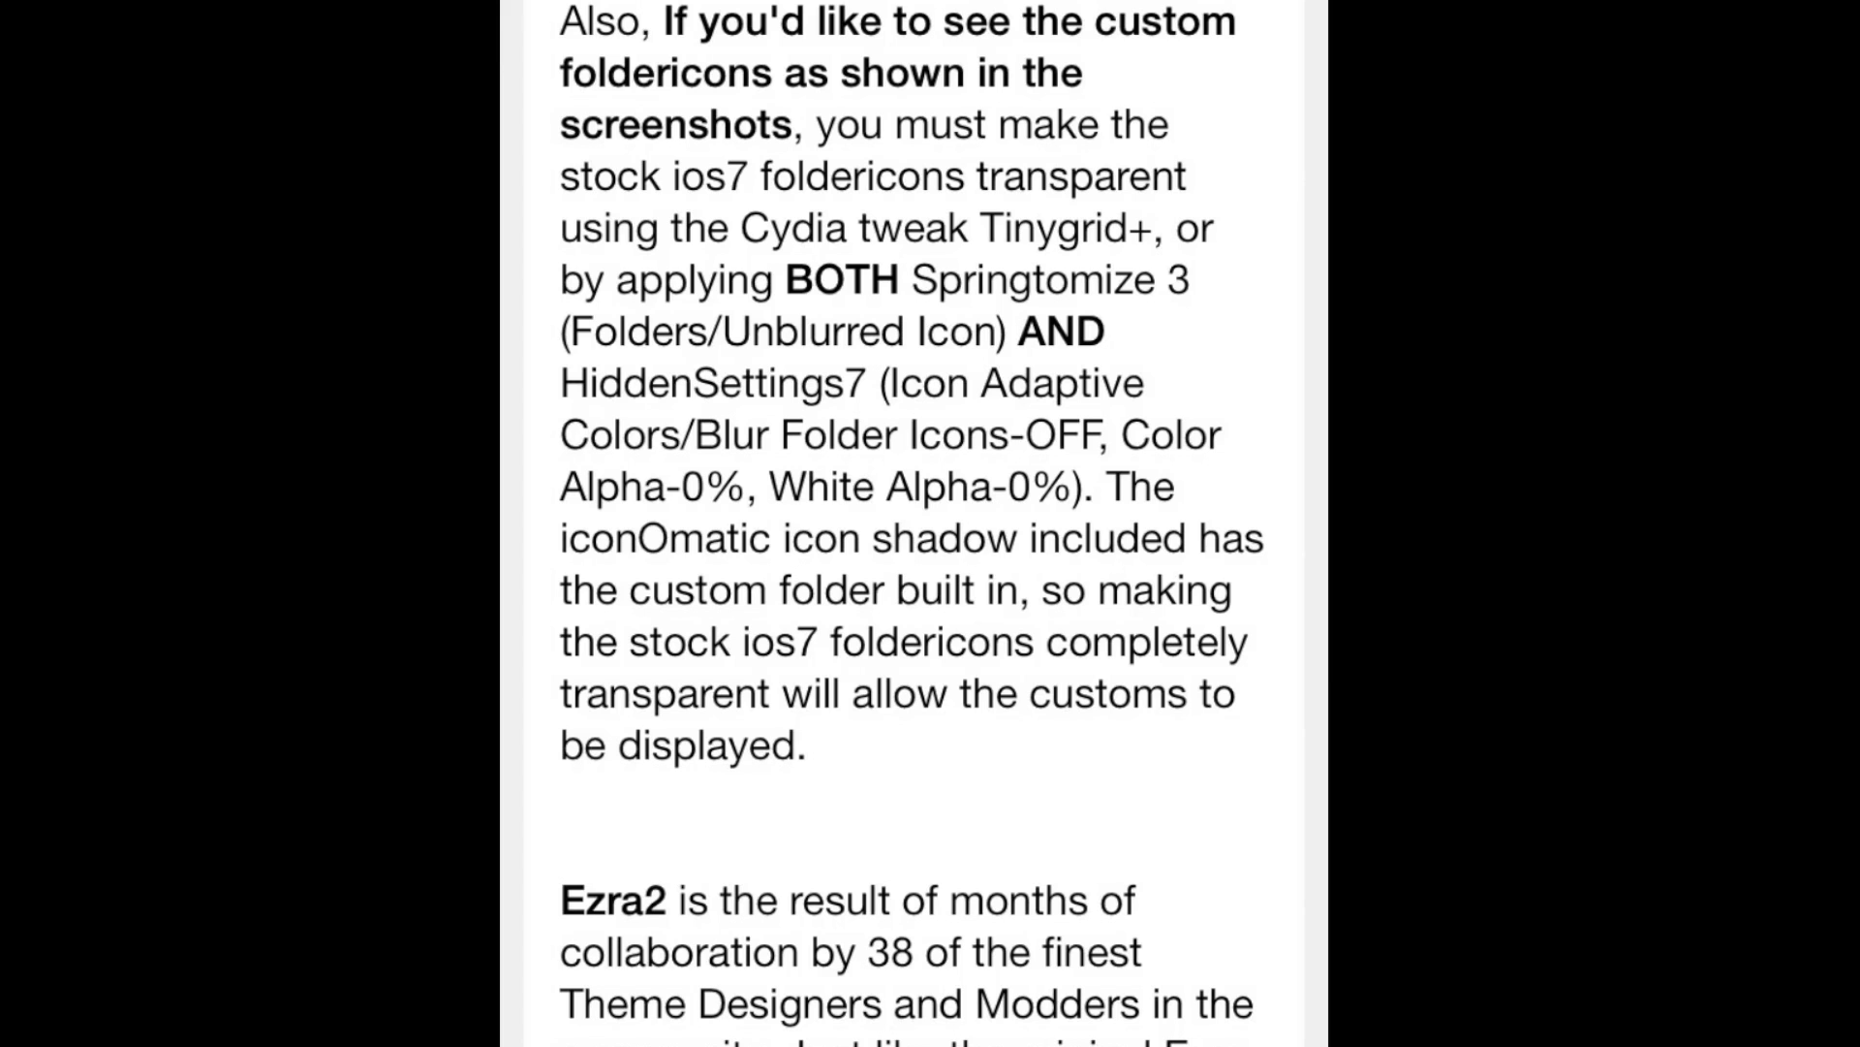
{"action": "scroll", "scroll_direction": "up", "scroll_amount": 3}
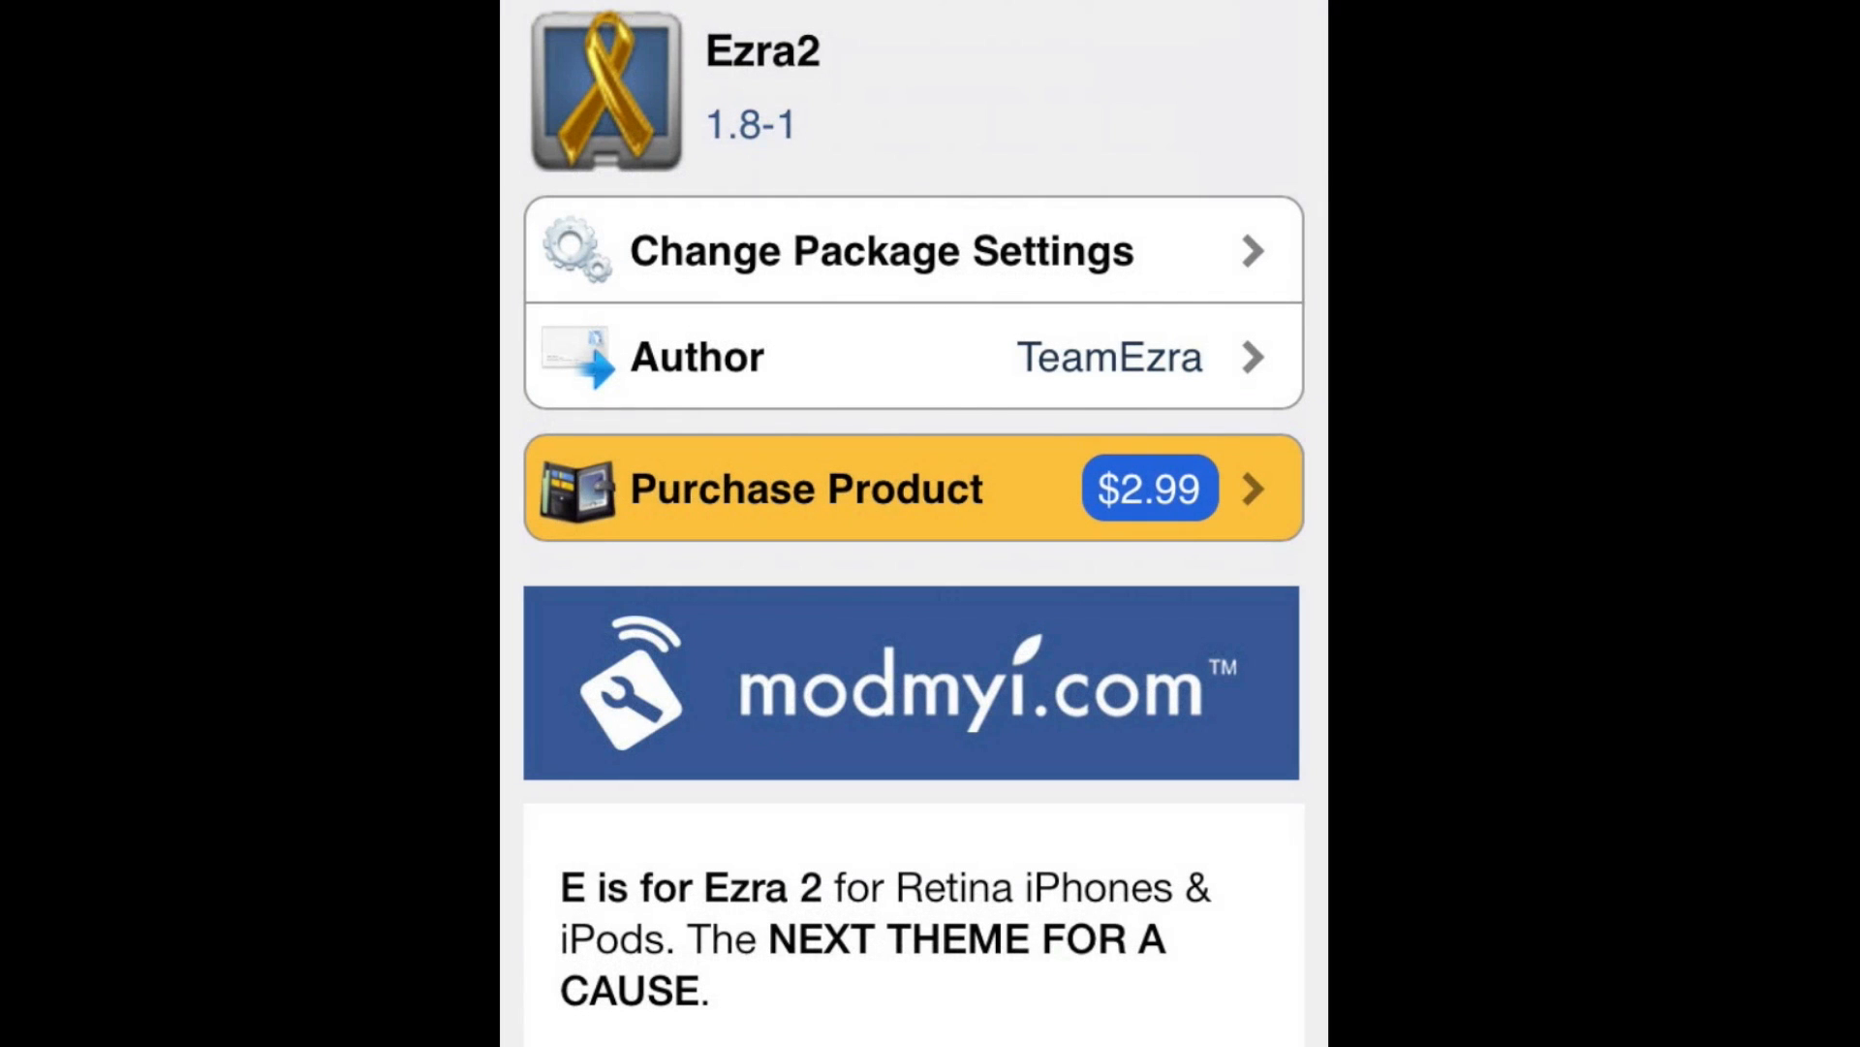